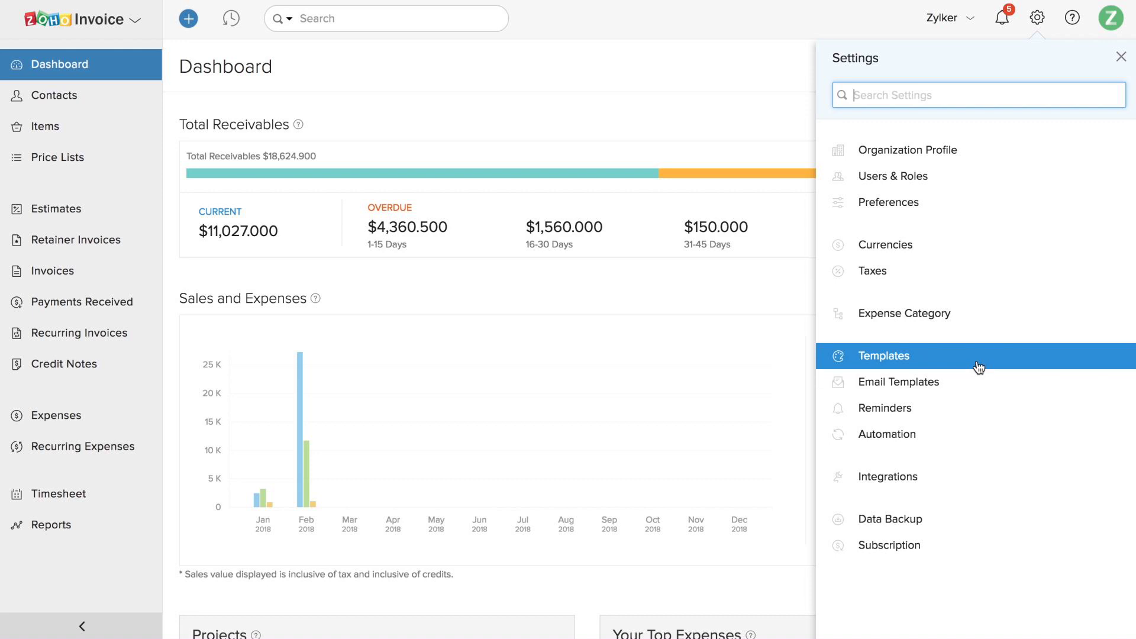
# Go to the Templates settings page listing the invoice templates
pyautogui.click(885, 355)
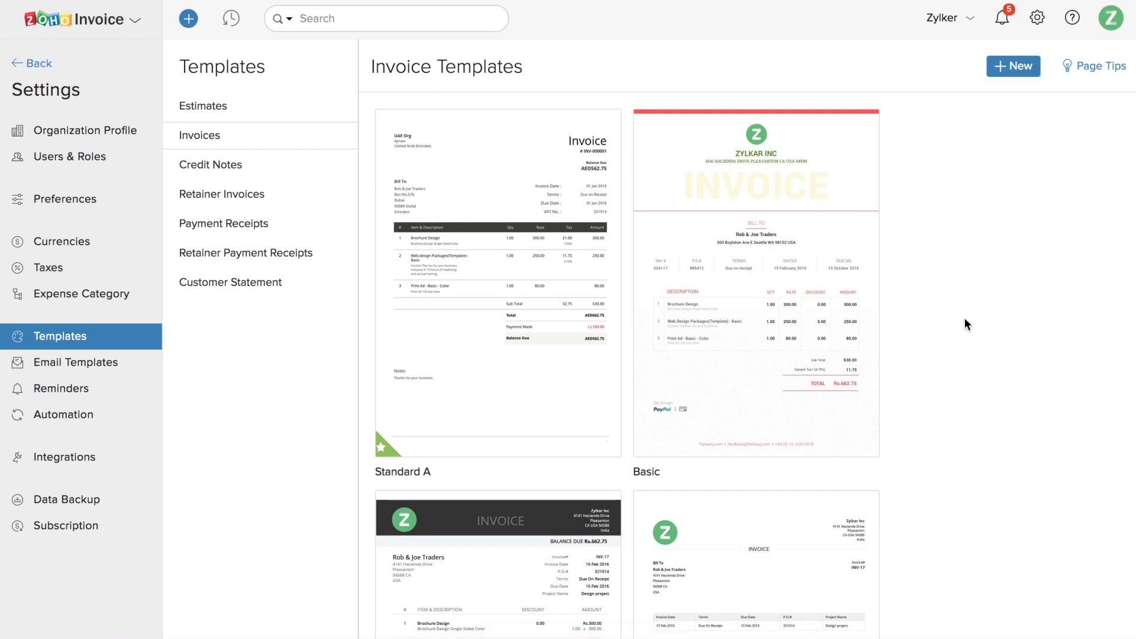
# Create a new invoice template from the first gallery layout in English
pyautogui.click(1013, 67)
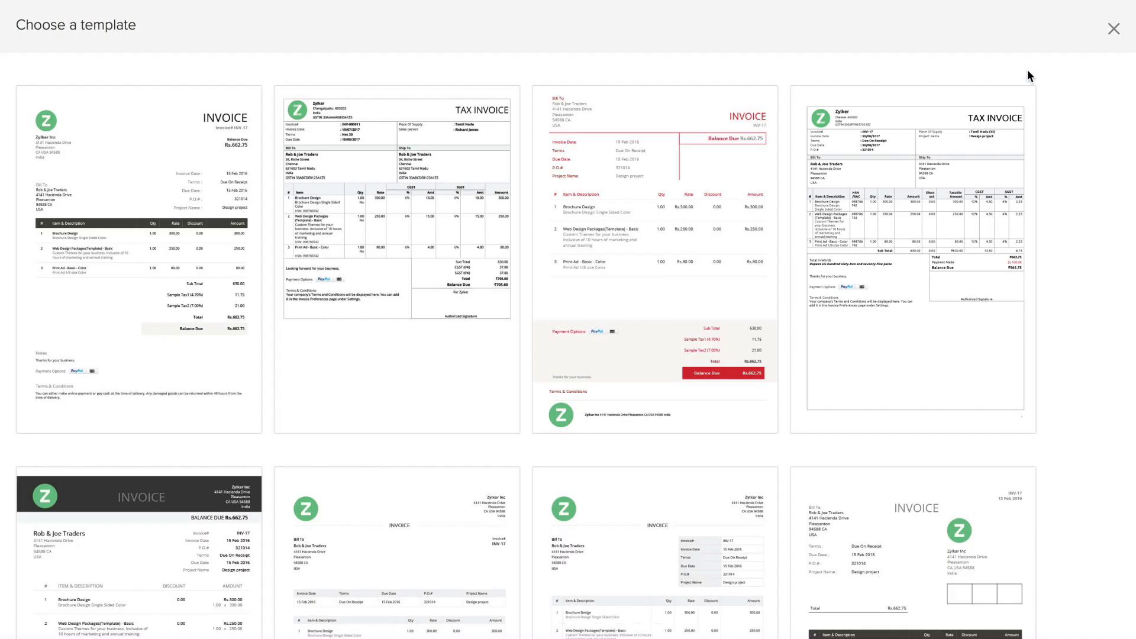
pyautogui.scroll(-3)
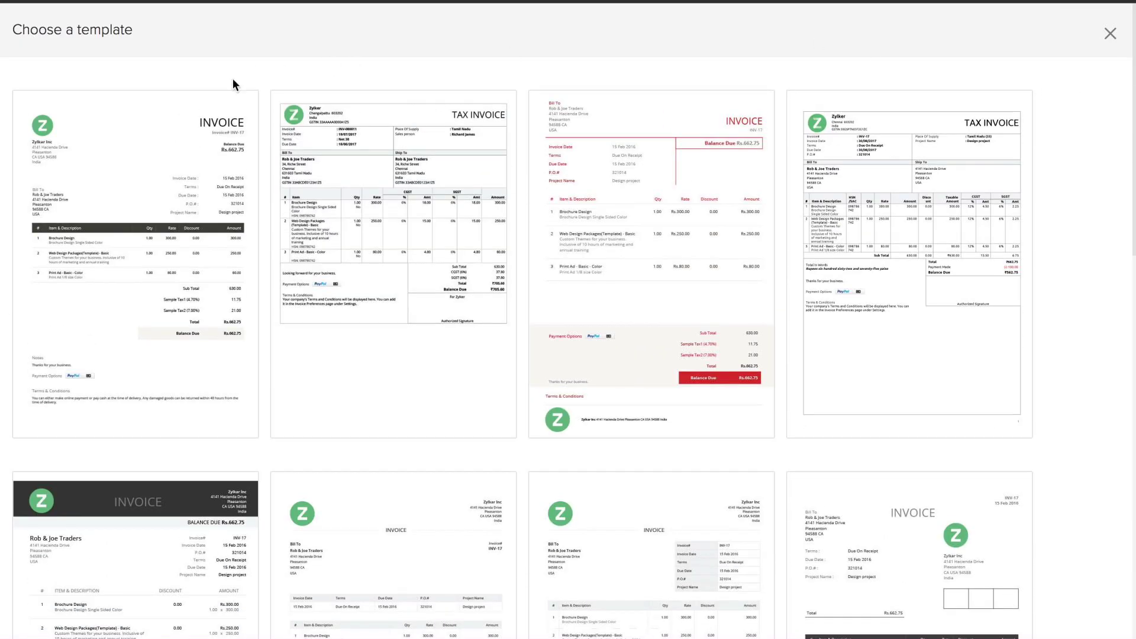
pyautogui.click(134, 134)
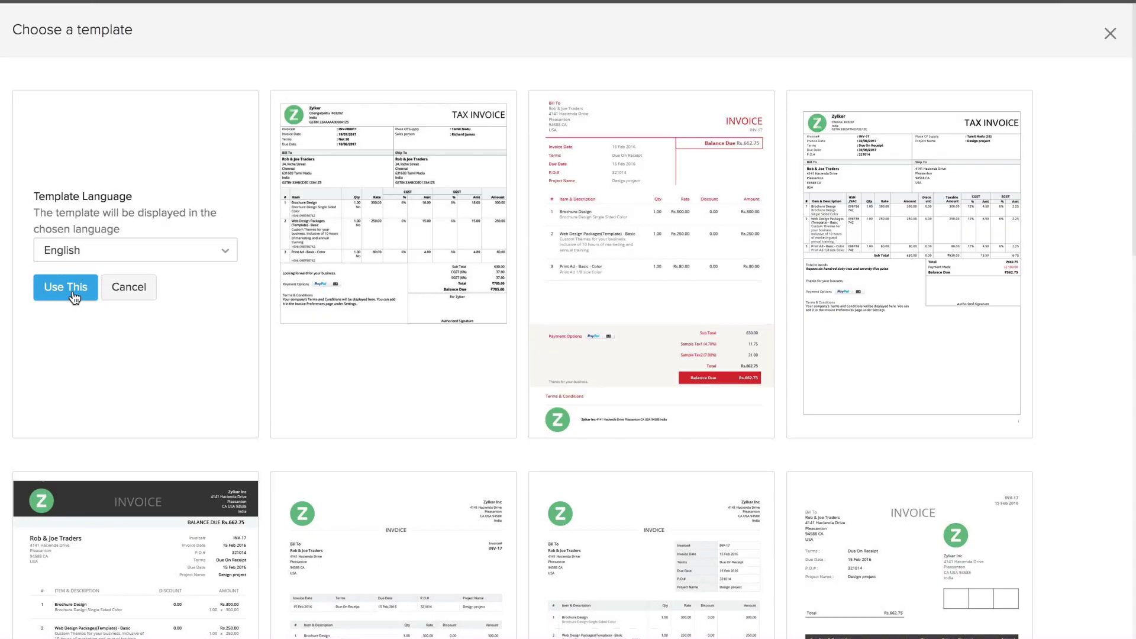
pyautogui.click(64, 287)
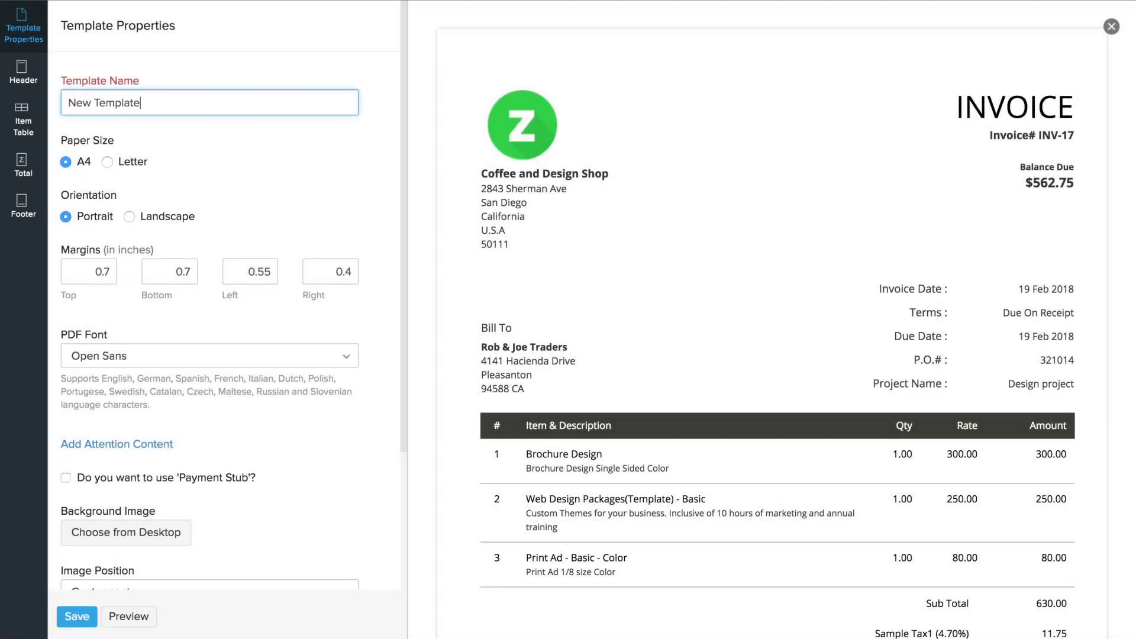
# Set paper size to Letter and background image position to centre left
pyautogui.click(108, 162)
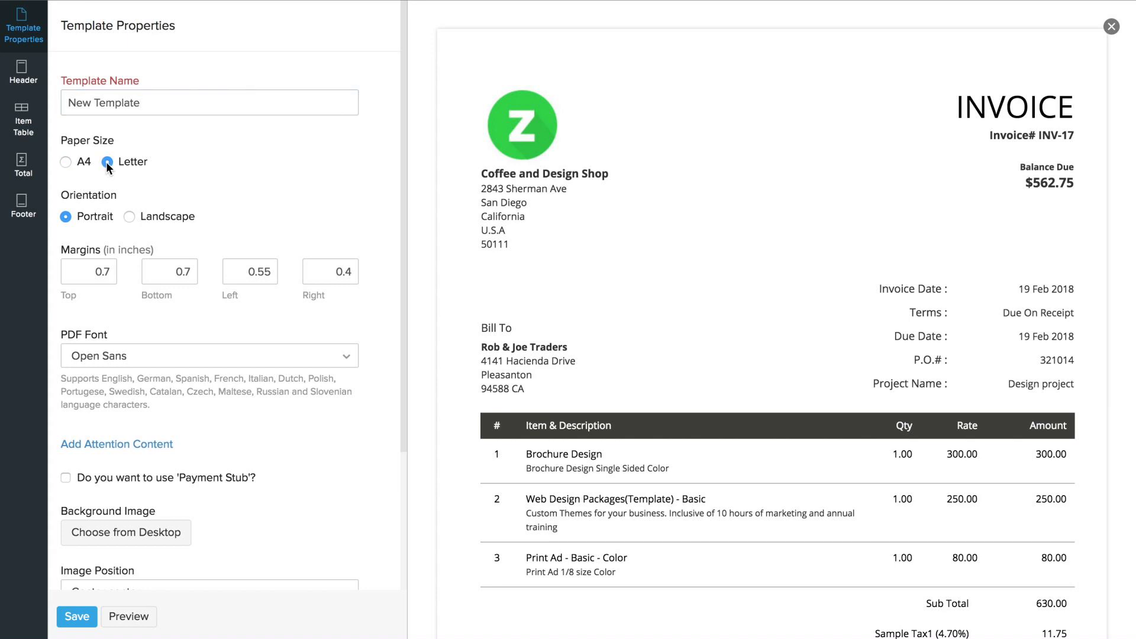
pyautogui.moveTo(247, 210)
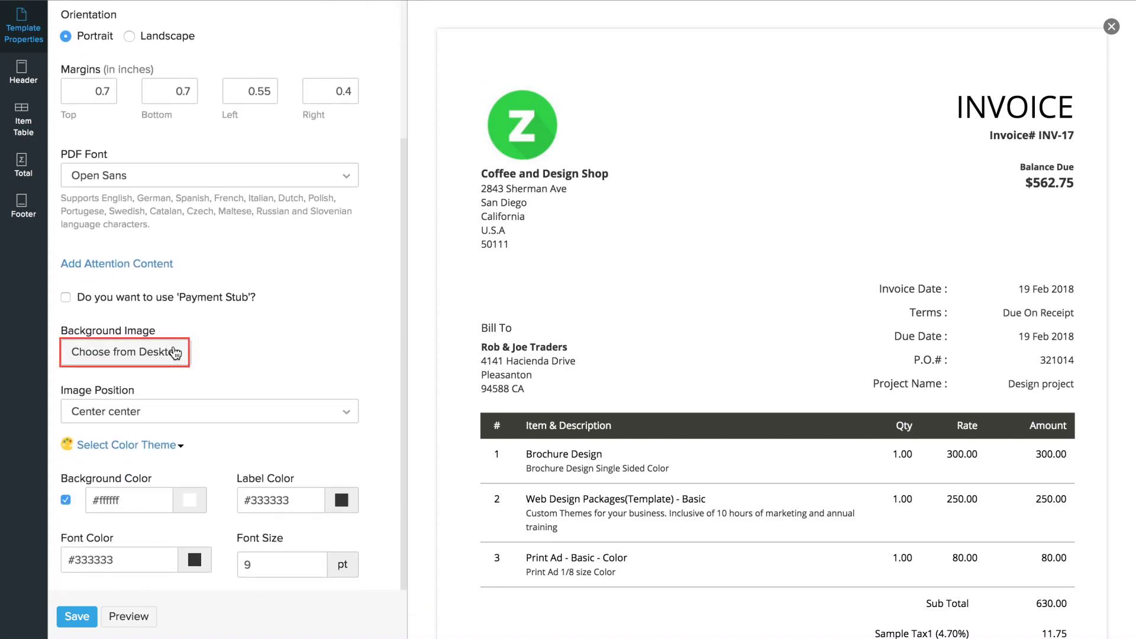
pyautogui.click(208, 411)
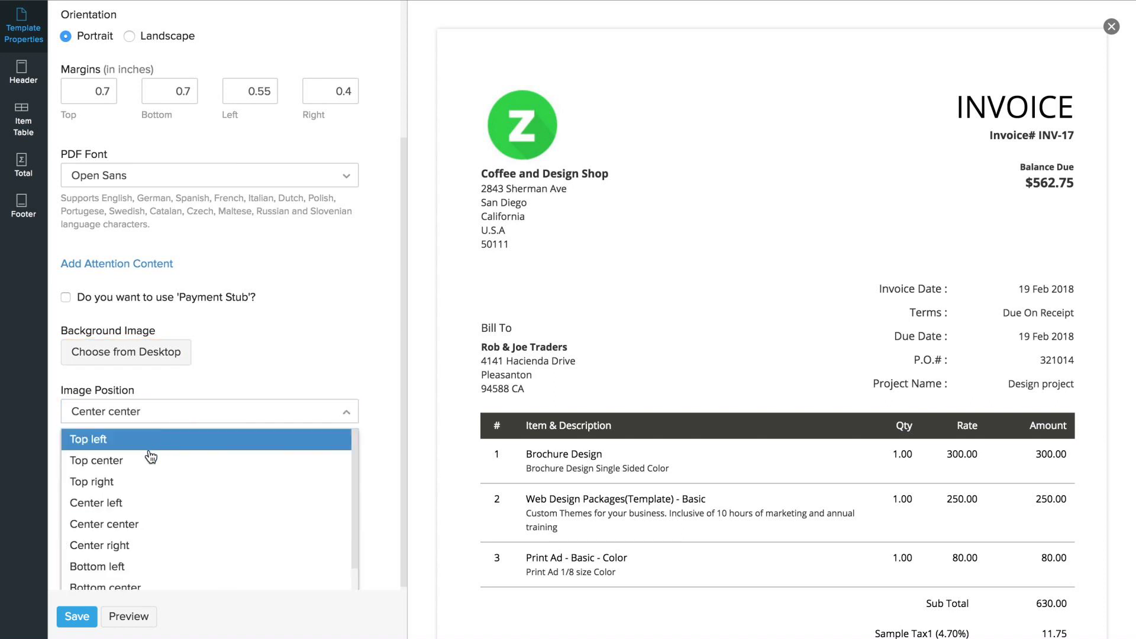
pyautogui.click(96, 502)
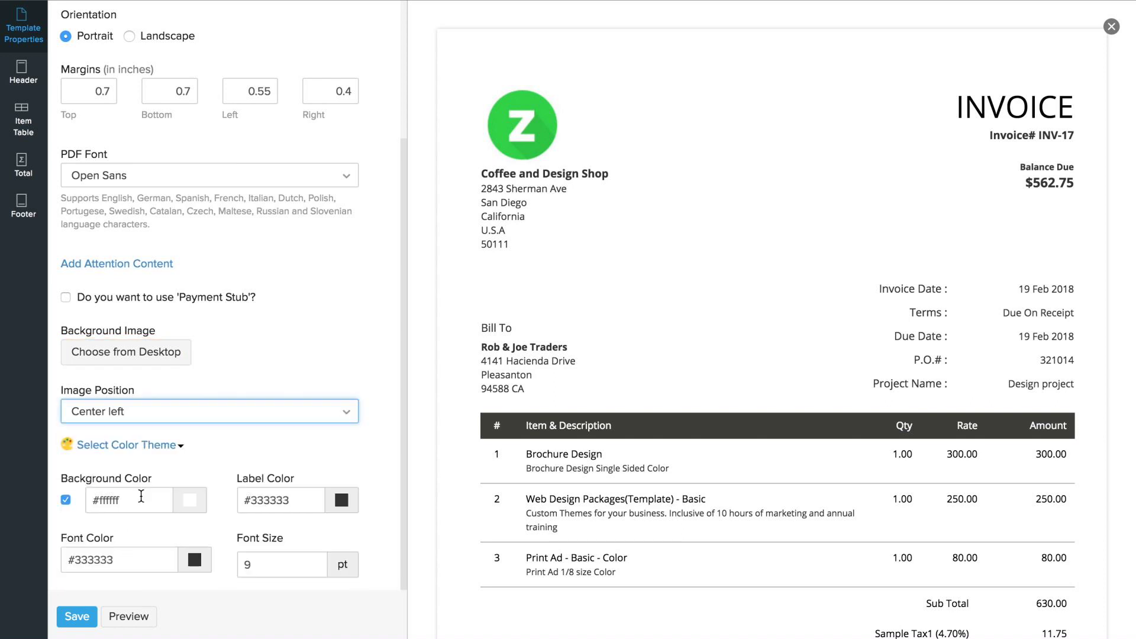
# Set label colour #09a322 and font size 8, then refresh the preview
pyautogui.click(129, 499)
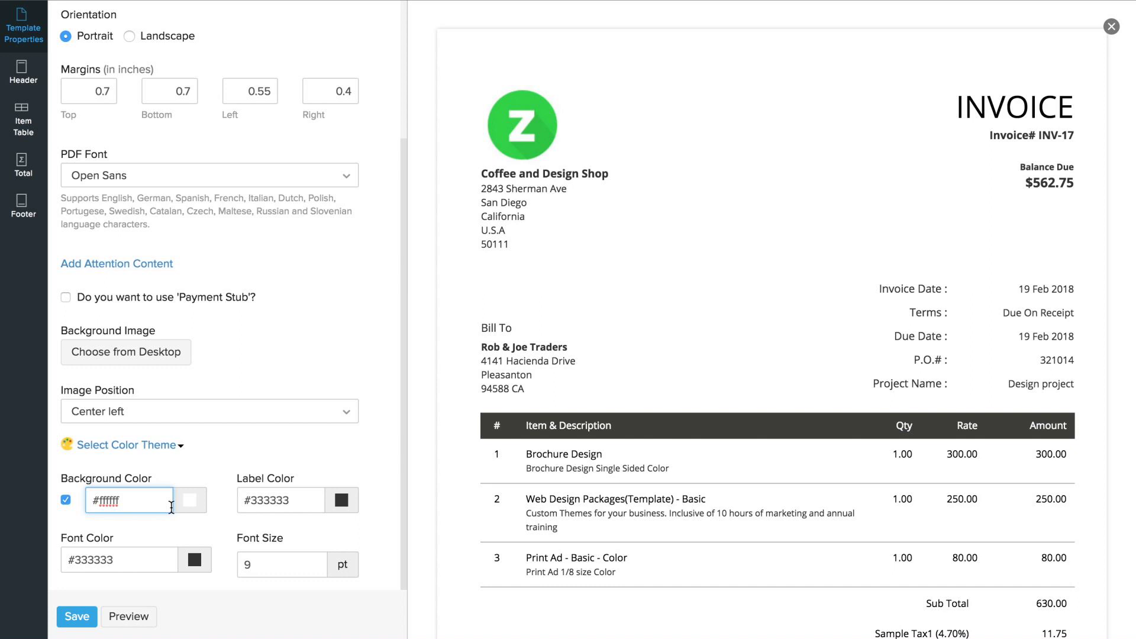
pyautogui.click(280, 499)
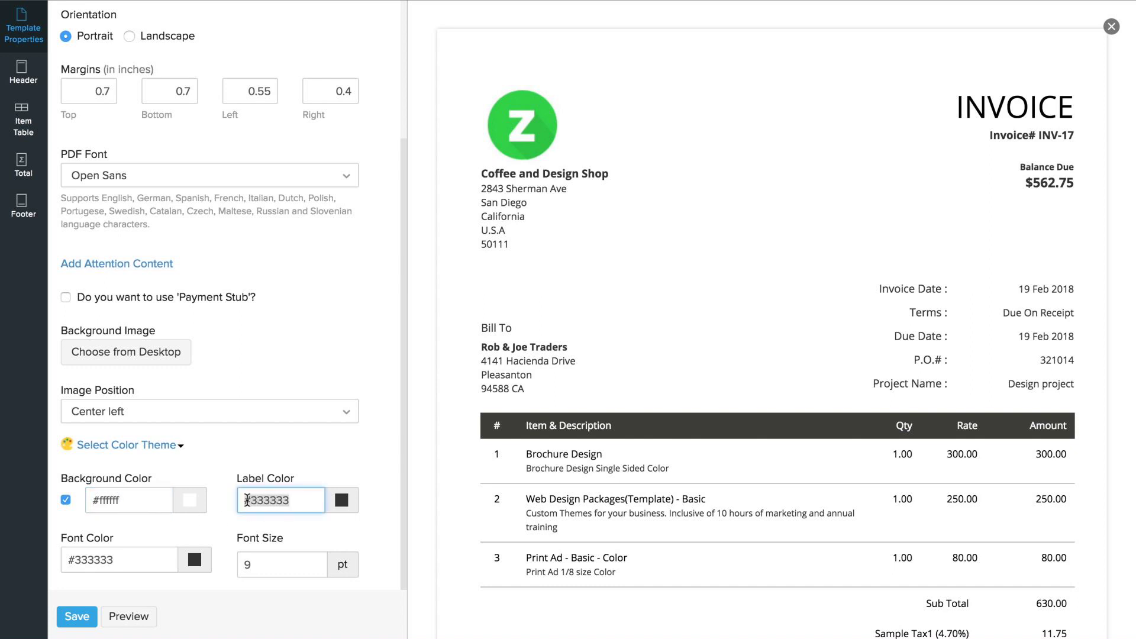
pyautogui.write('#09a322')
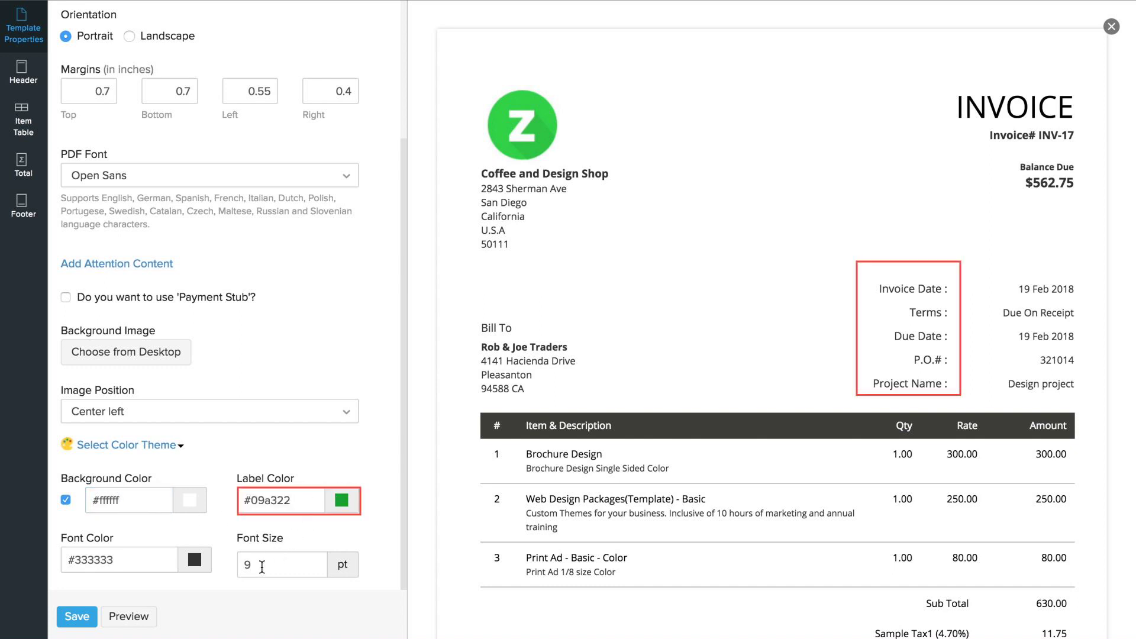
pyautogui.write('8')
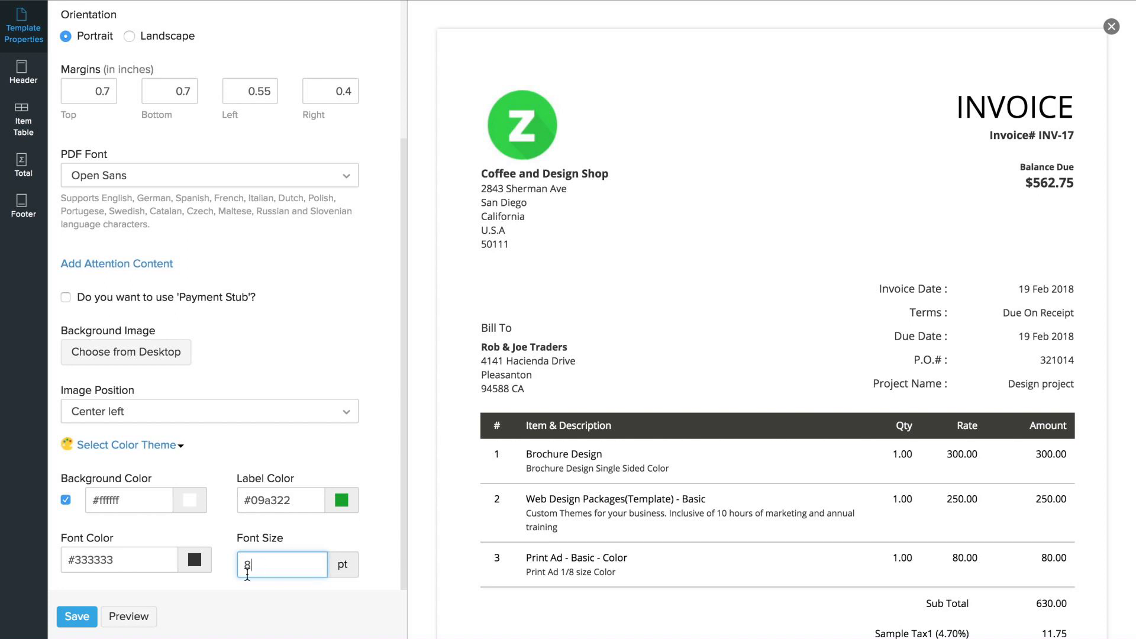
pyautogui.click(129, 616)
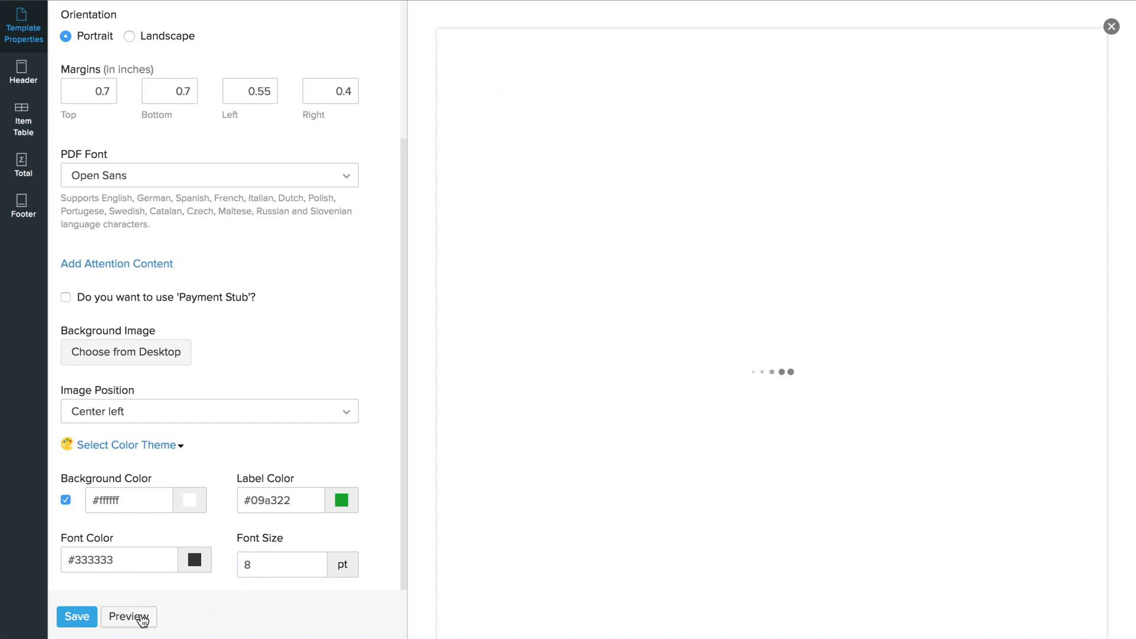
pyautogui.click(128, 617)
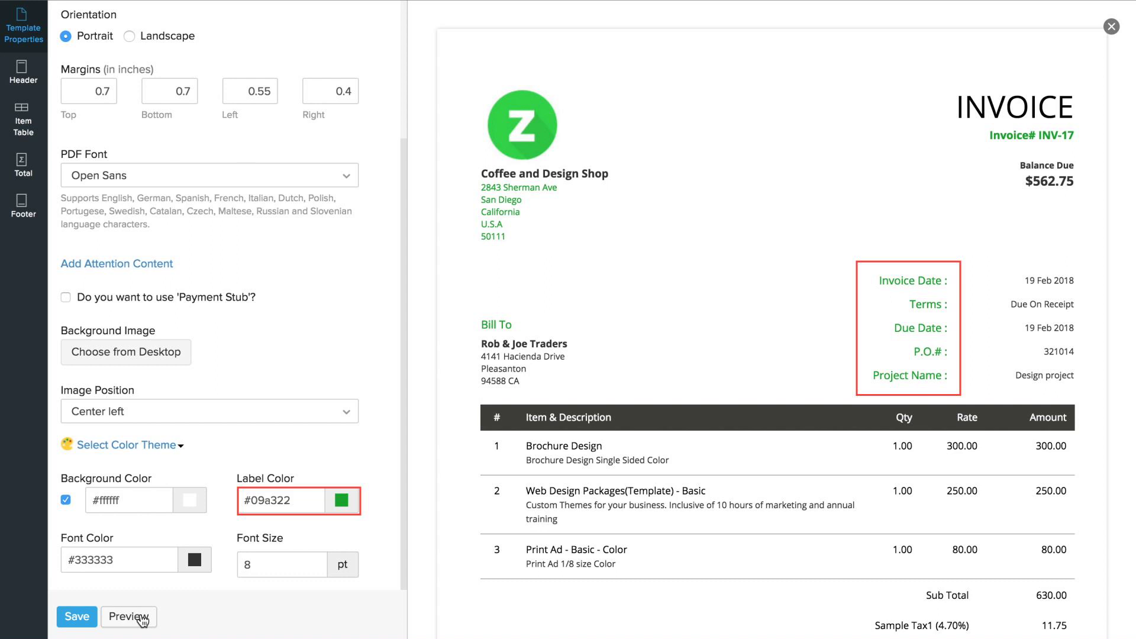
pyautogui.click(23, 70)
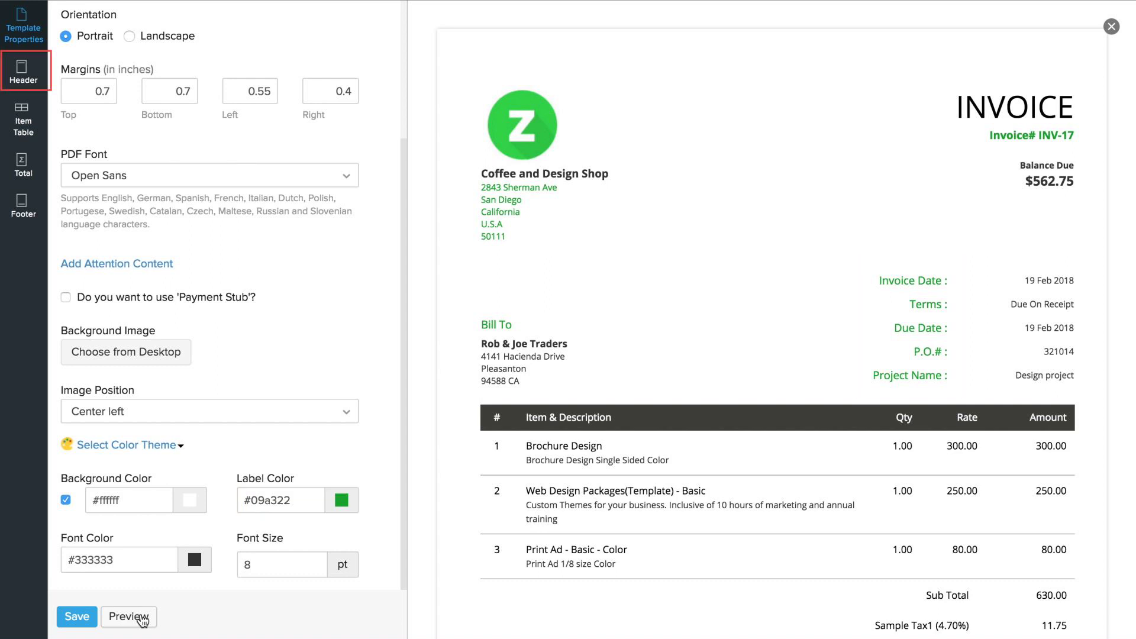
# Show the Header settings and browse the header background image gallery
pyautogui.click(24, 71)
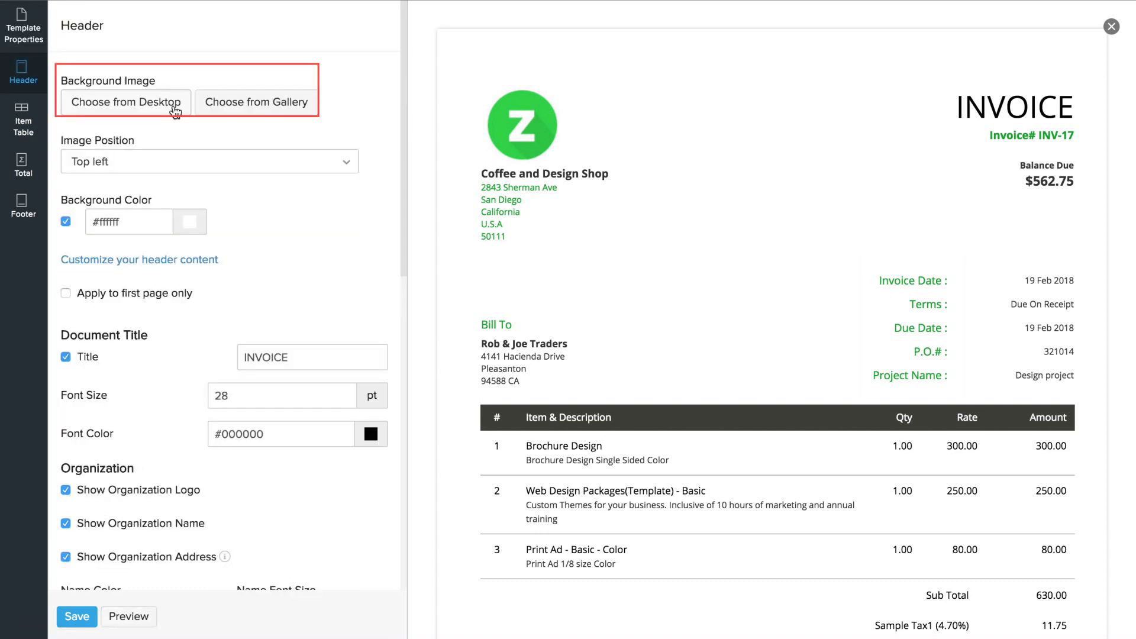
pyautogui.click(256, 102)
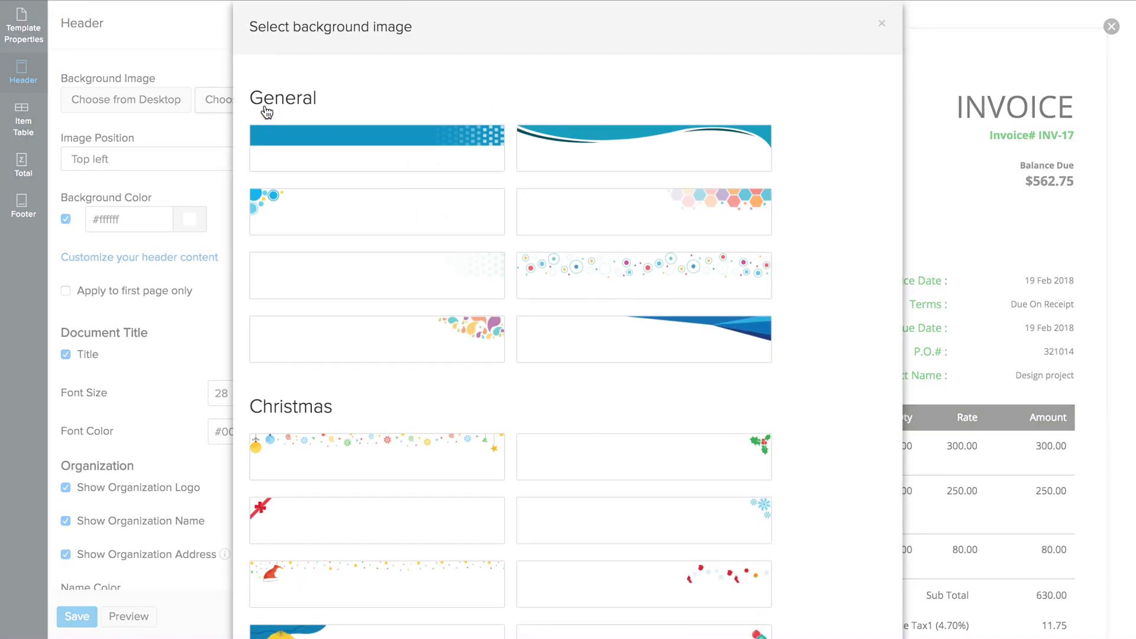
pyautogui.scroll(-3)
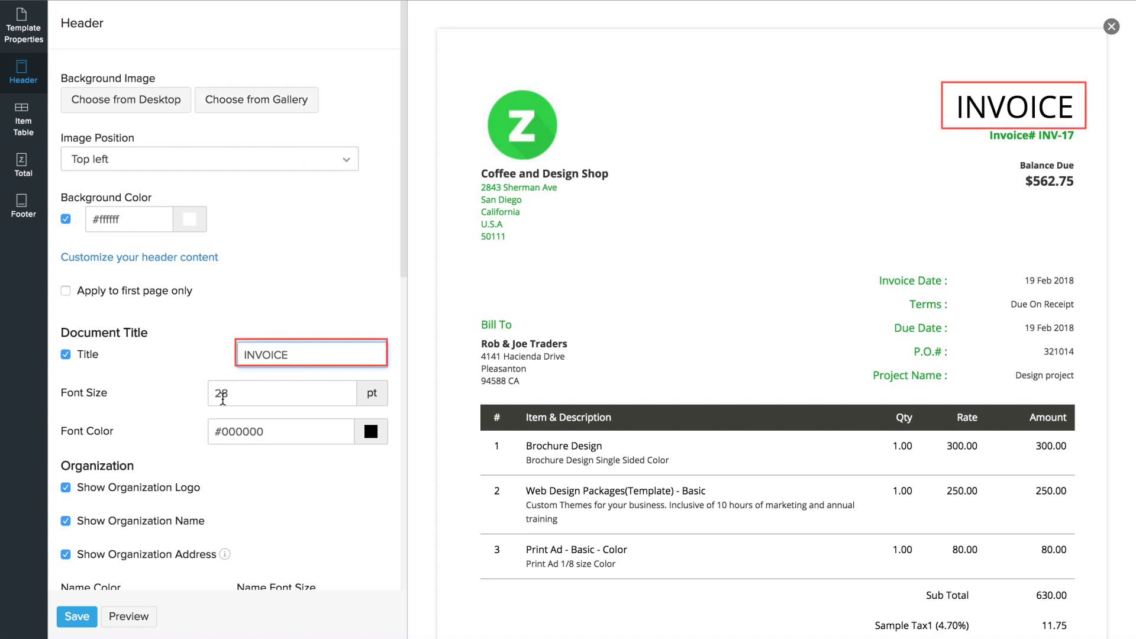
# Set the document title to 25 pt in grey #5c5c5c
pyautogui.write('25')
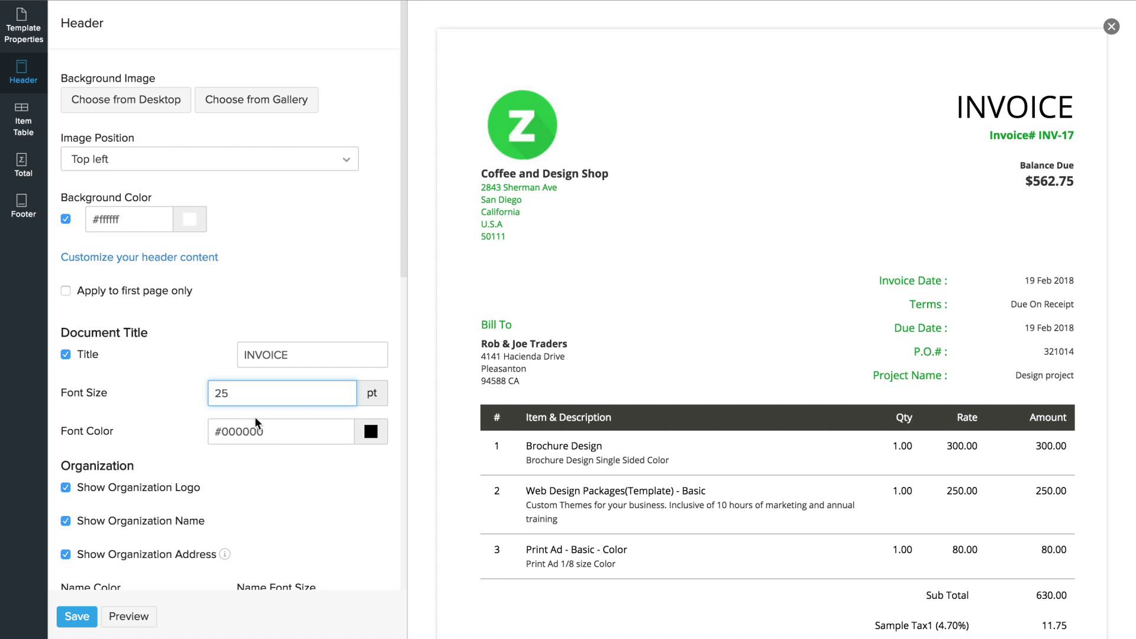
pyautogui.write('5c5c5c')
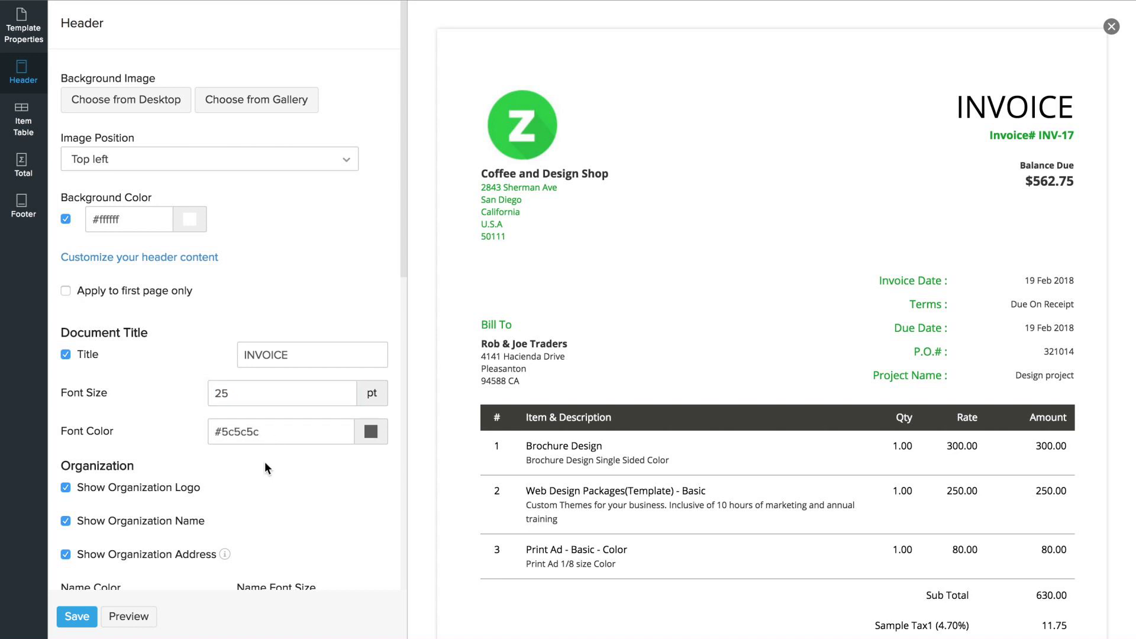
pyautogui.scroll(-3)
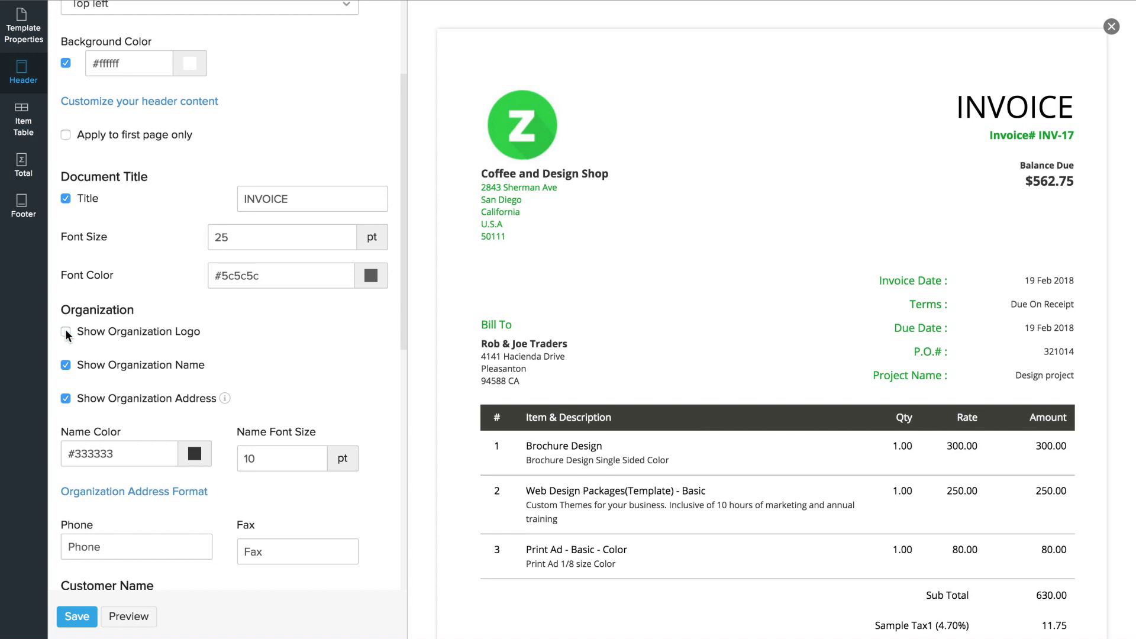
# Hide the organization address in the header and refresh the preview
pyautogui.click(65, 332)
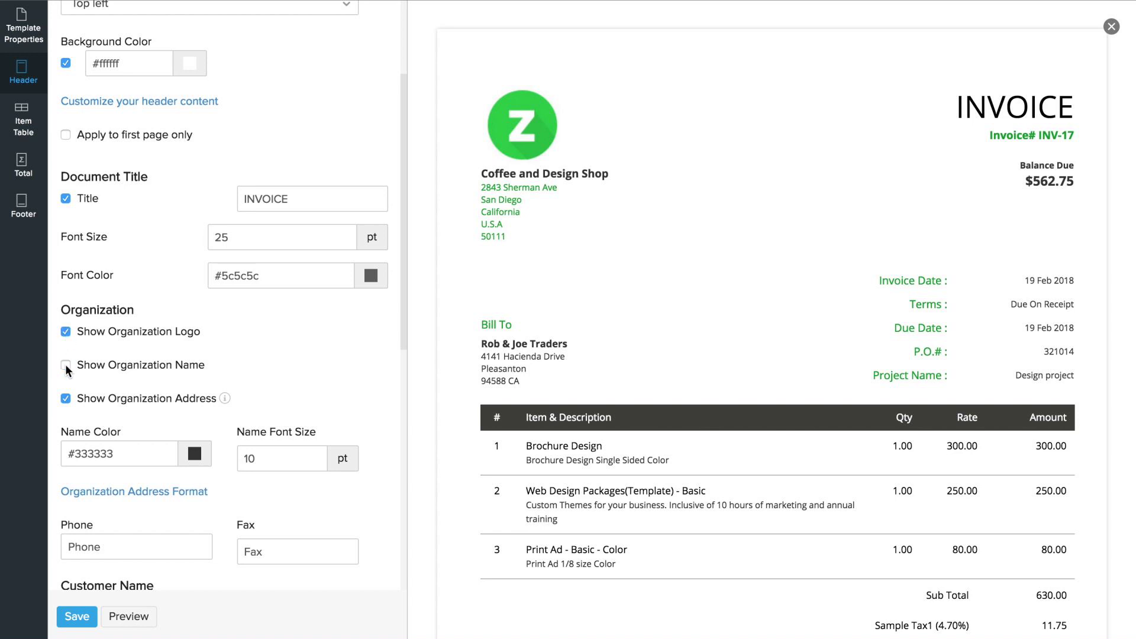
pyautogui.click(65, 364)
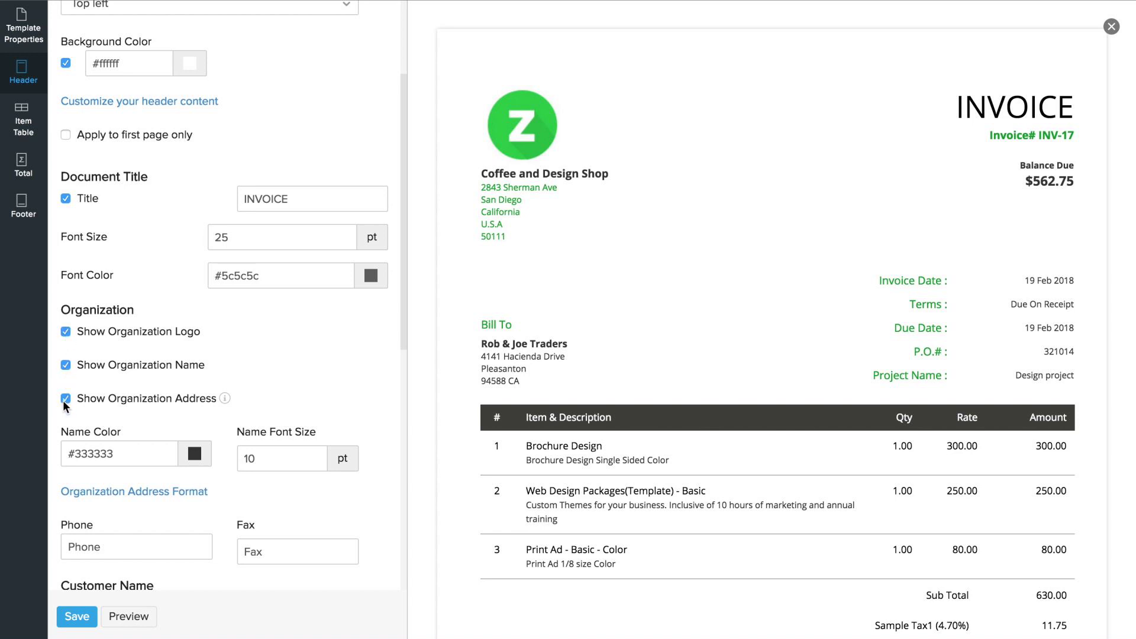
pyautogui.click(65, 397)
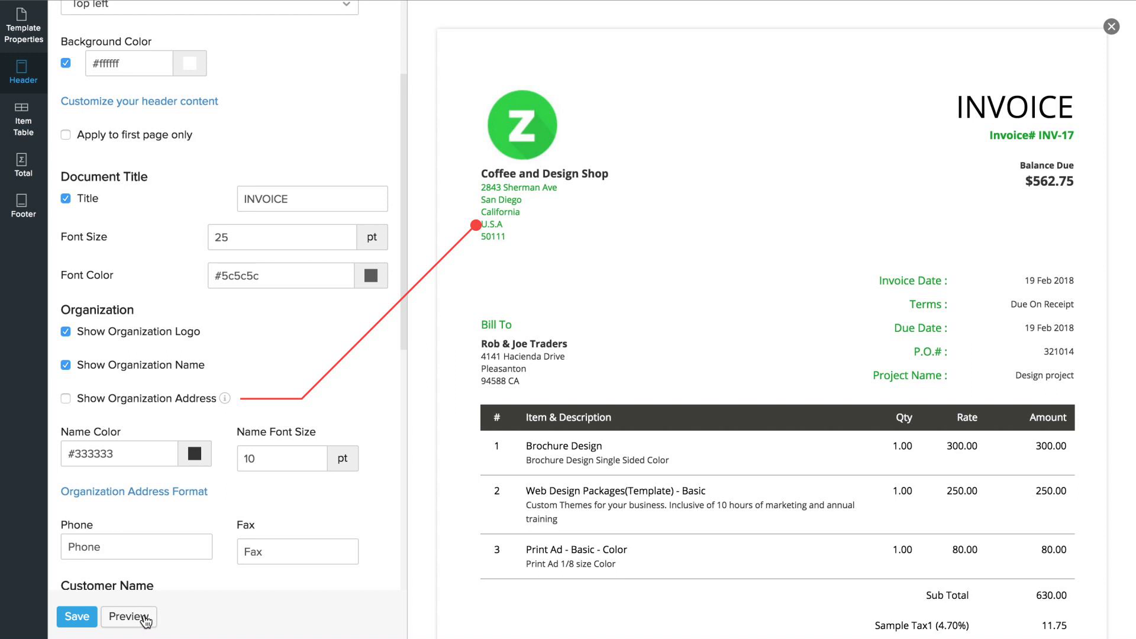
pyautogui.click(65, 399)
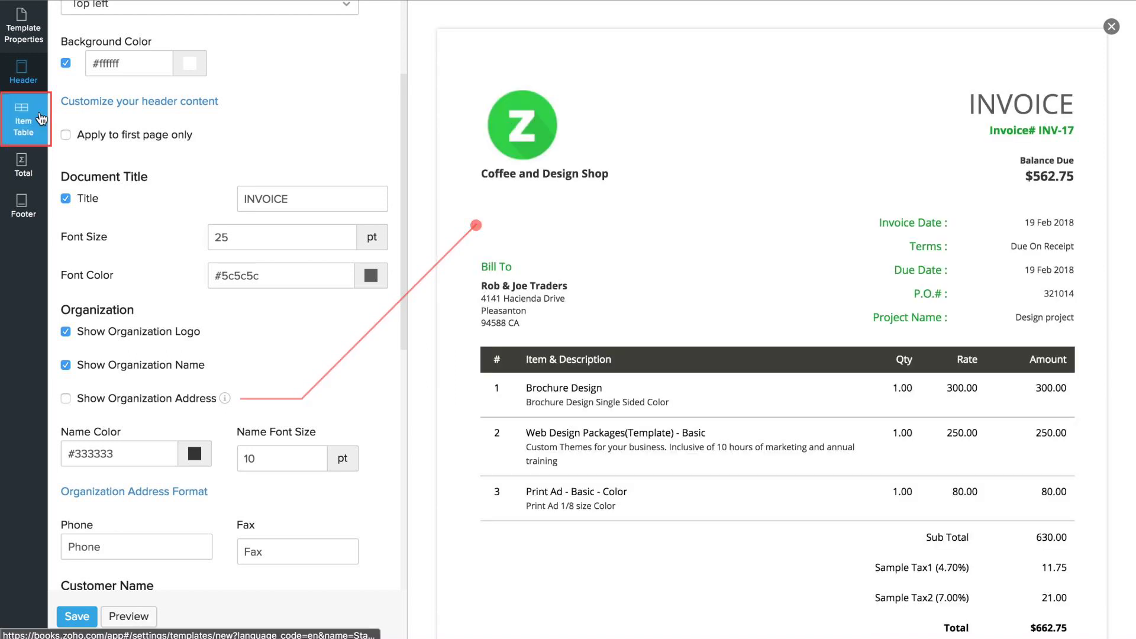
# Rename the serial number column to 'No' and include a Tax % column
pyautogui.click(23, 118)
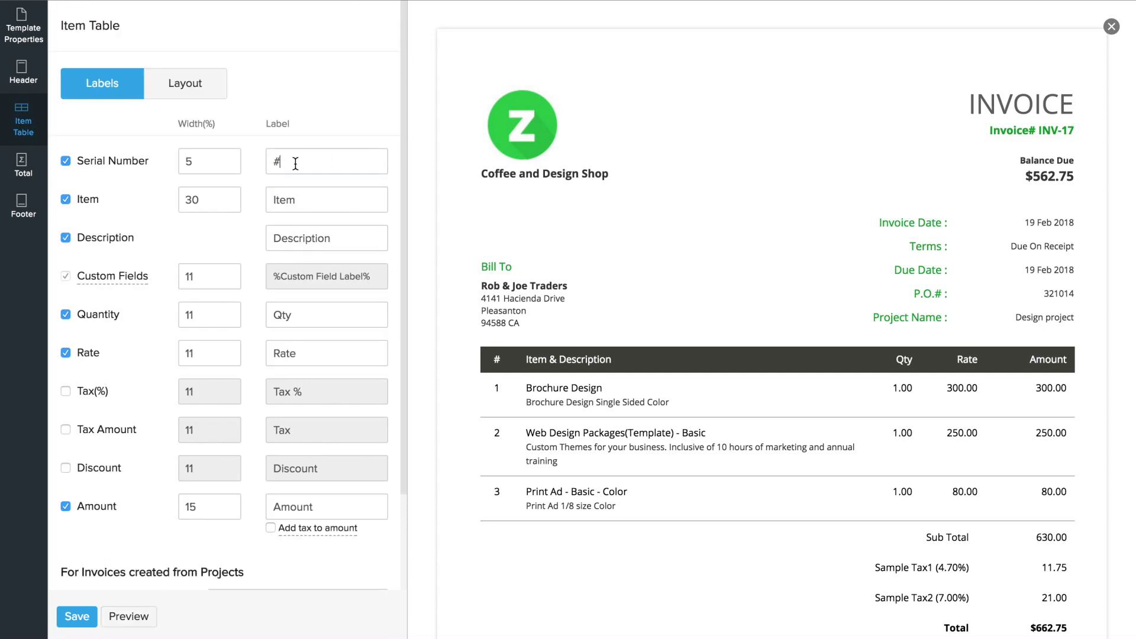
pyautogui.write('No')
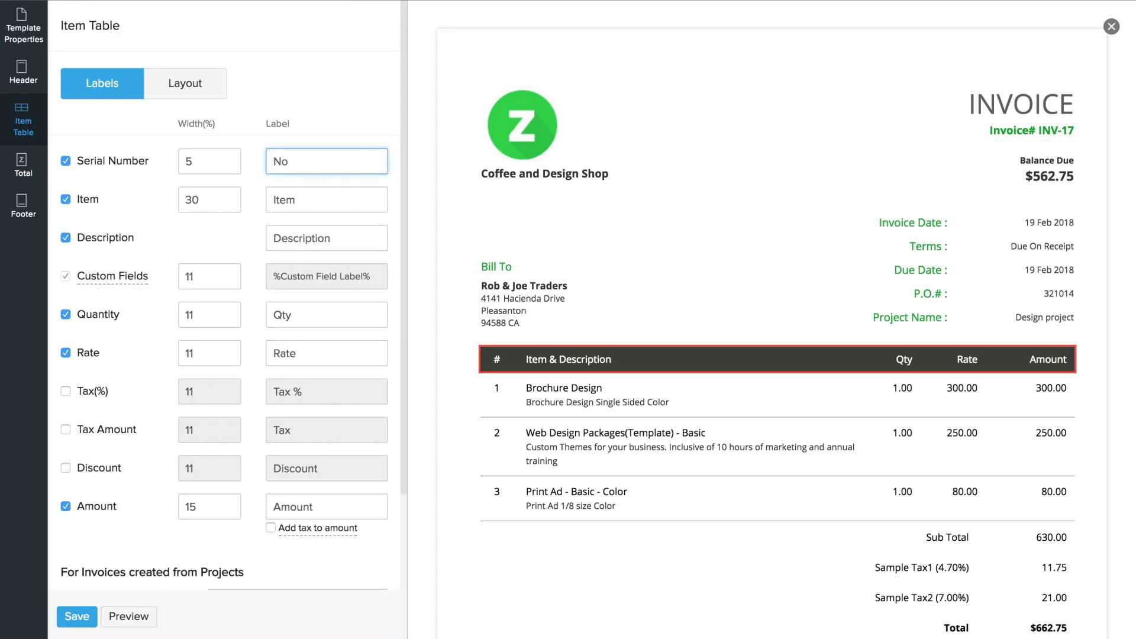
pyautogui.click(326, 238)
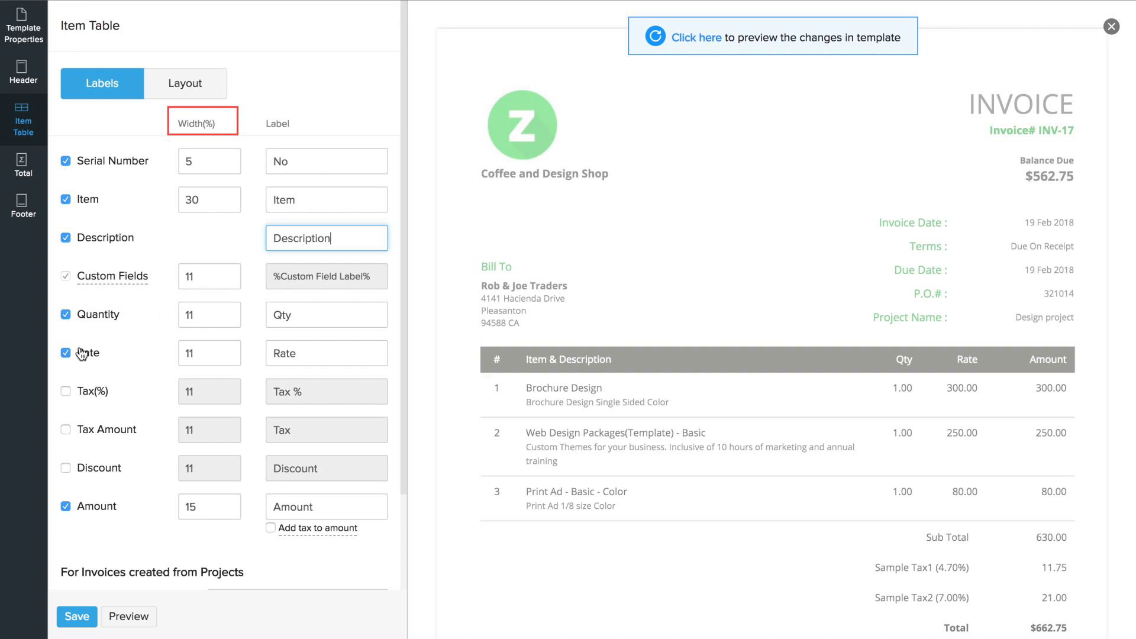
pyautogui.click(66, 392)
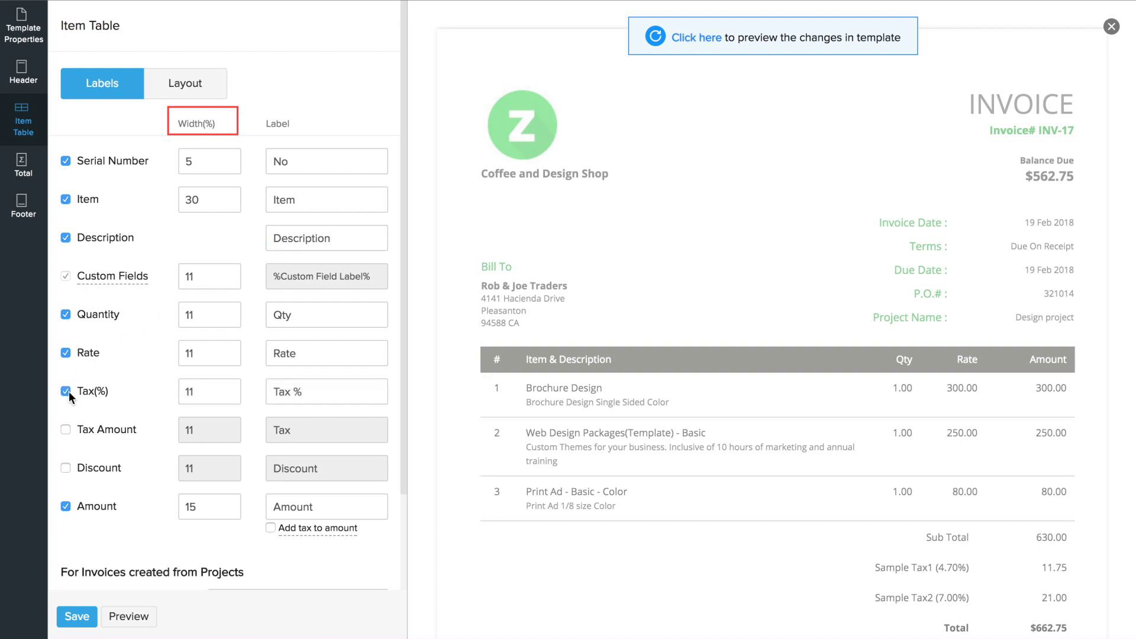
pyautogui.scroll(-3)
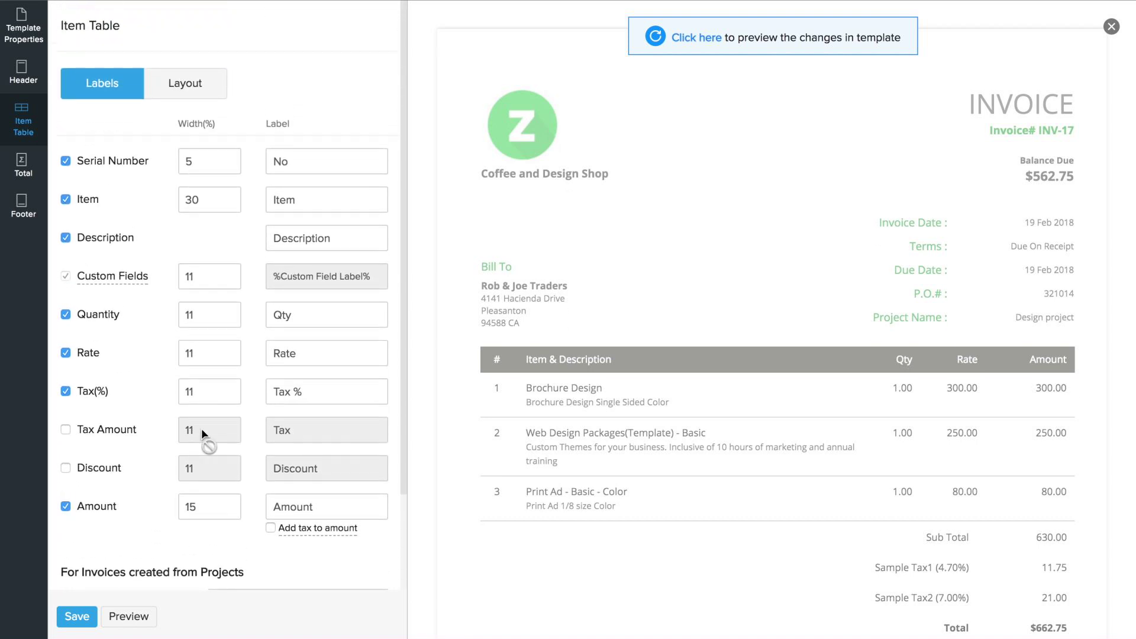
# Review the item table layout and totals section settings
pyautogui.click(185, 83)
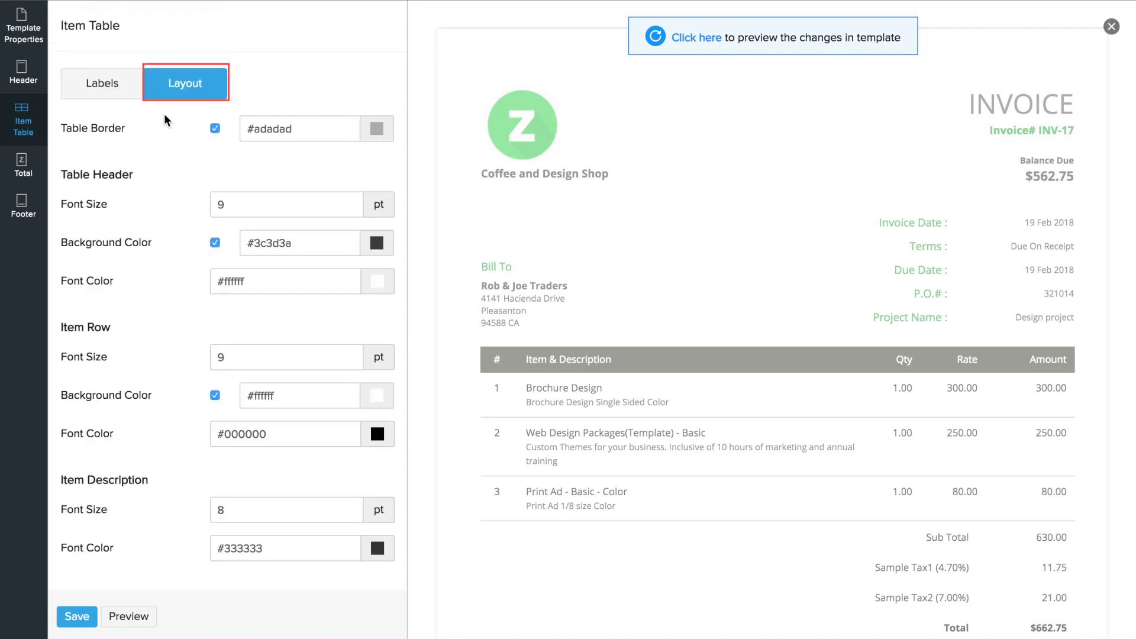
pyautogui.moveTo(24, 166)
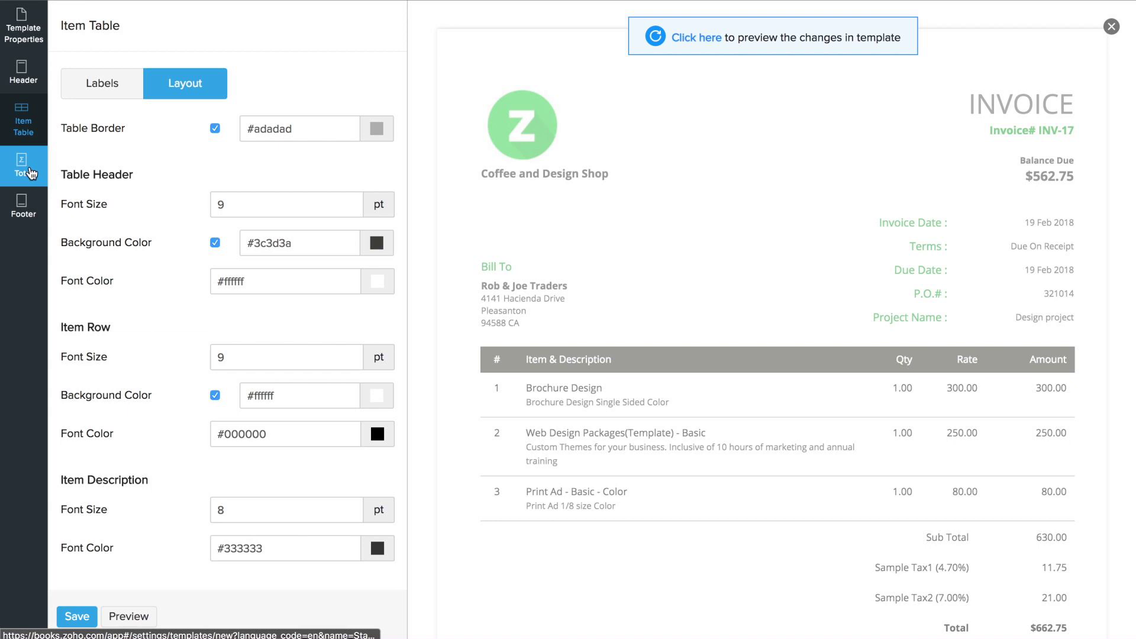
pyautogui.click(24, 166)
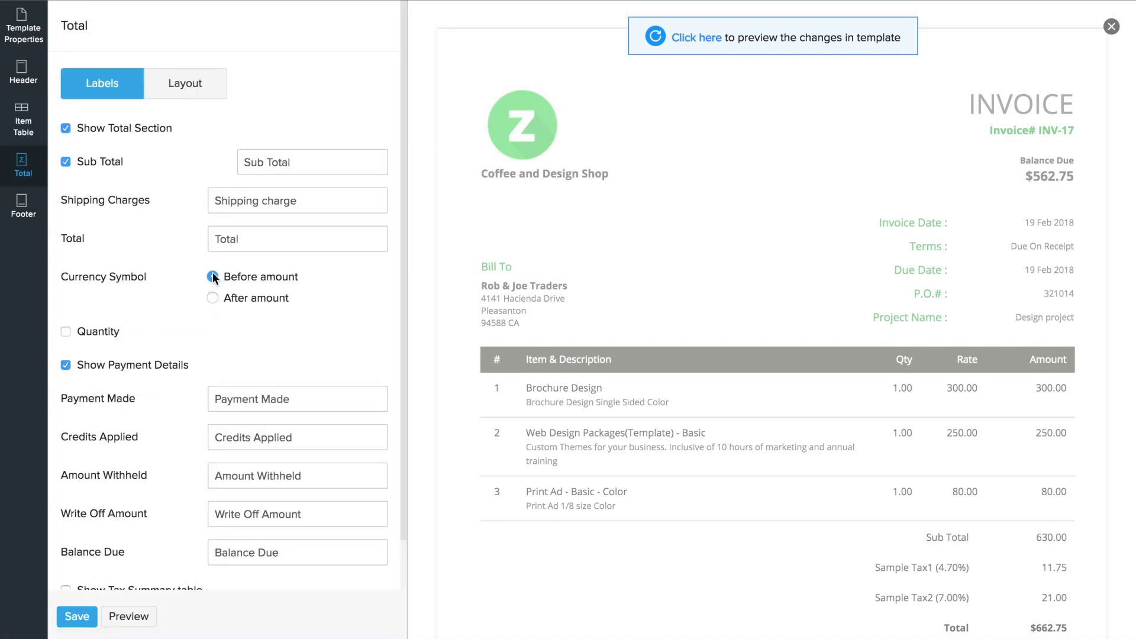
pyautogui.click(212, 277)
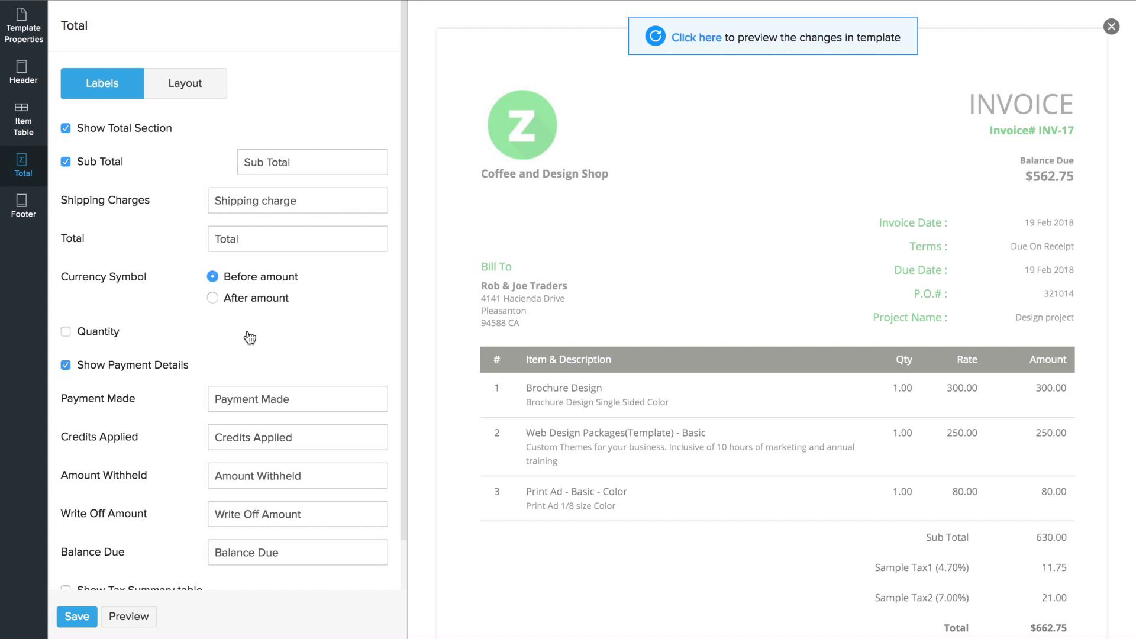
pyautogui.click(23, 205)
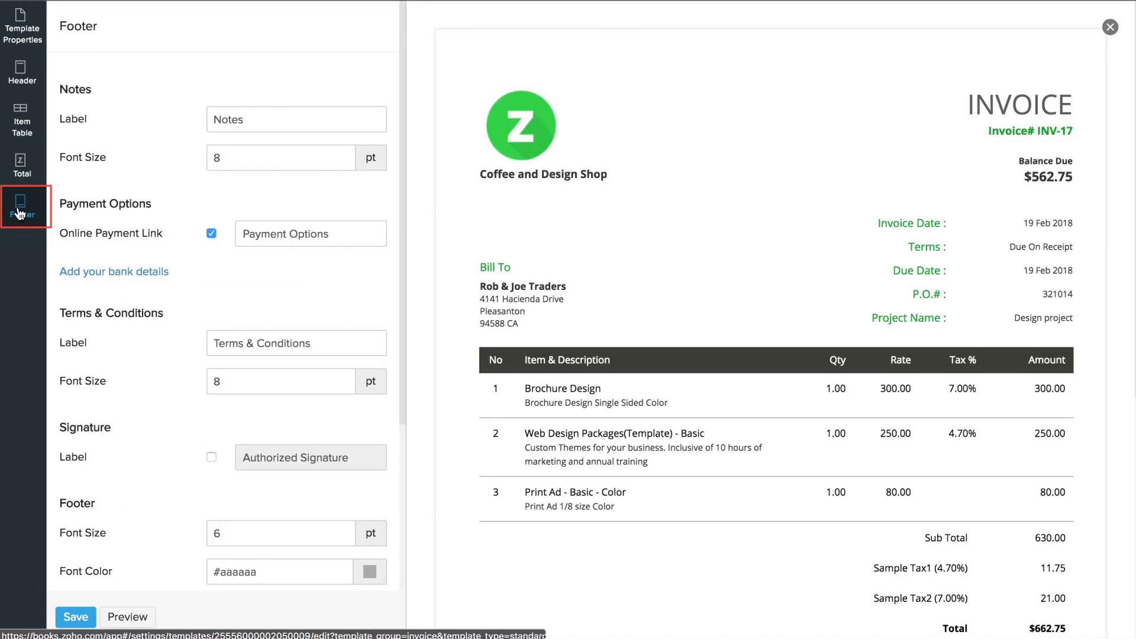
# Enable the Authorized Signature label in the footer, leaving bank details unchanged
pyautogui.click(113, 271)
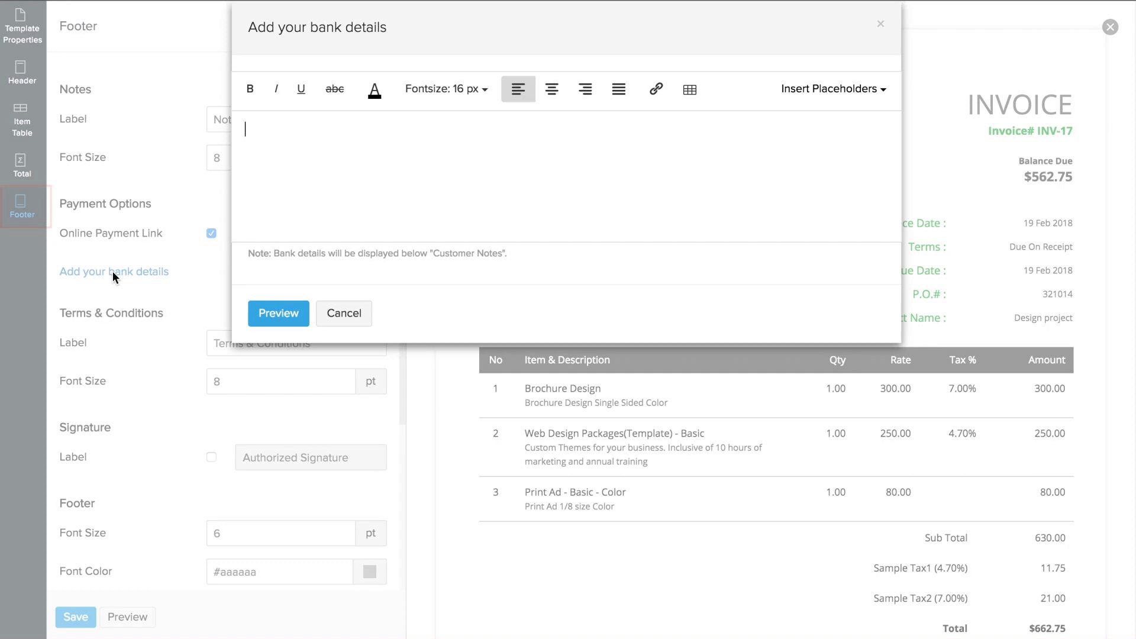
pyautogui.click(343, 312)
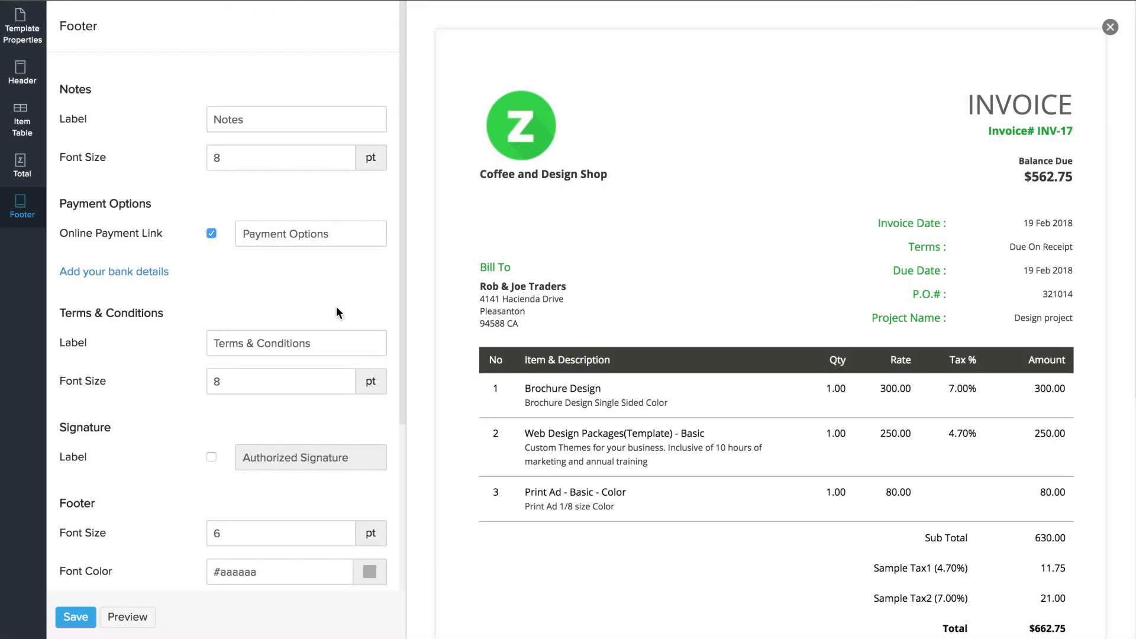
pyautogui.click(211, 456)
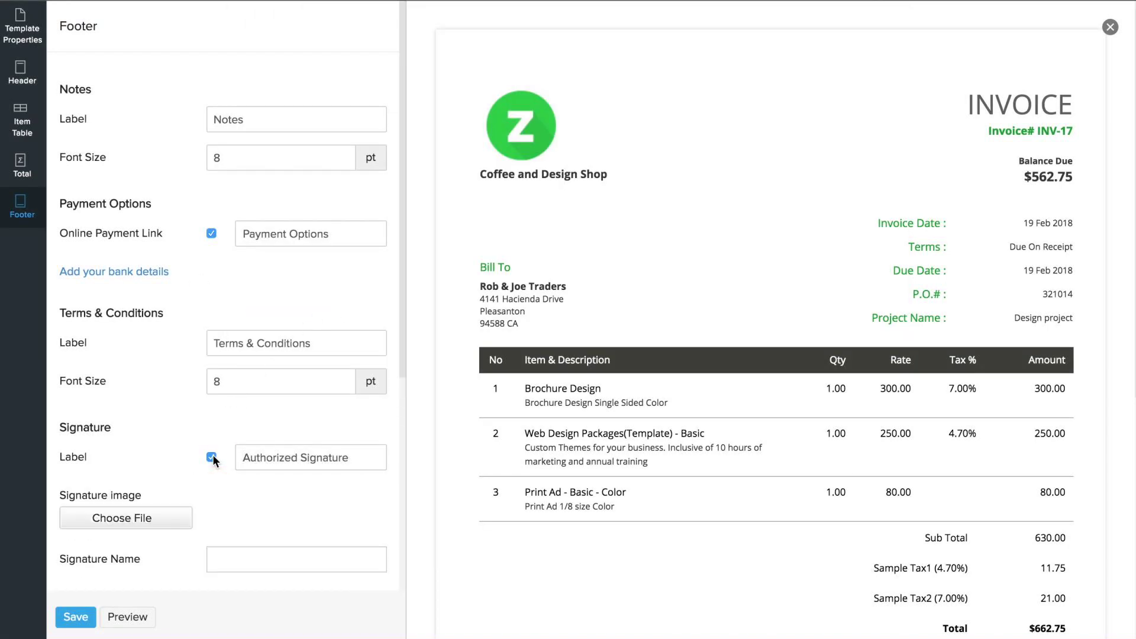
pyautogui.scroll(-3)
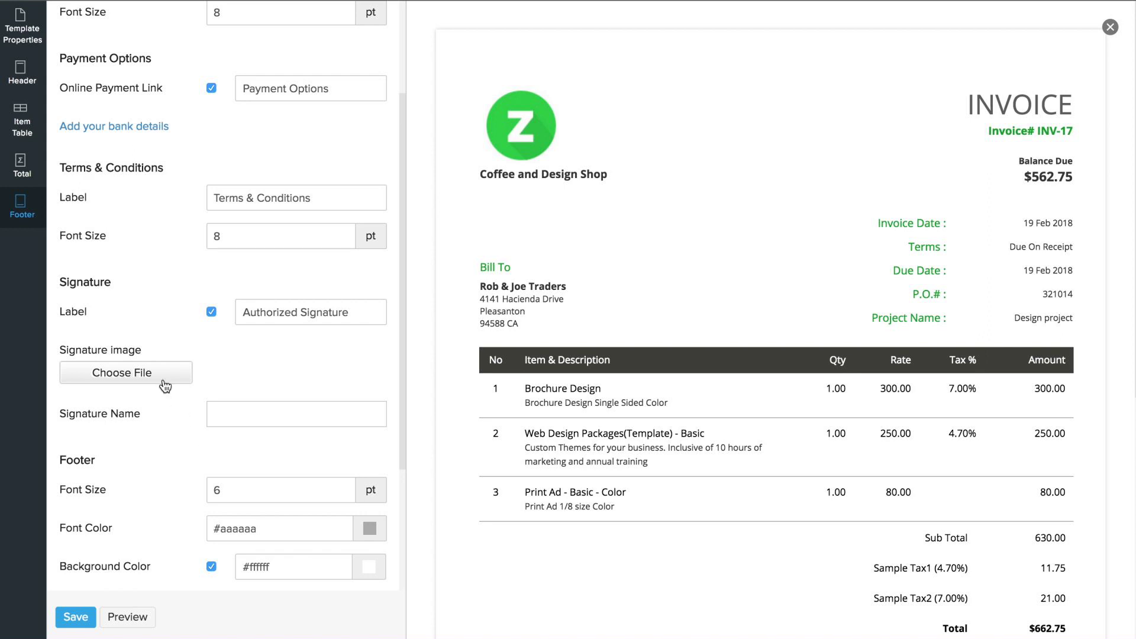
pyautogui.click(124, 373)
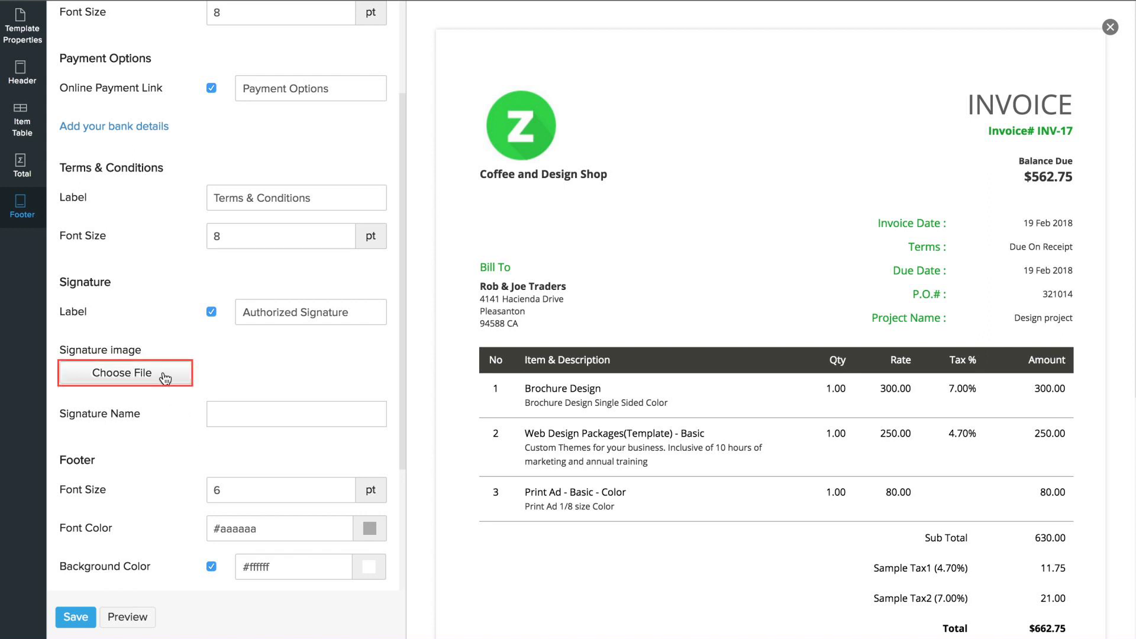
# Review the footer content editor without changes and check the preview
pyautogui.scroll(-3)
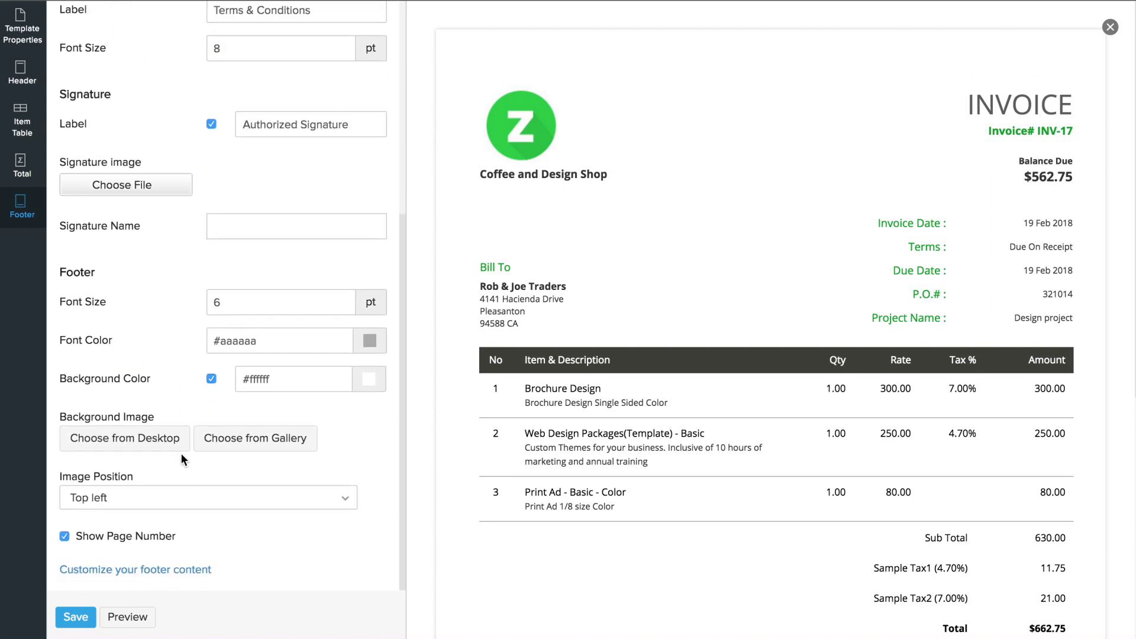
pyautogui.click(135, 569)
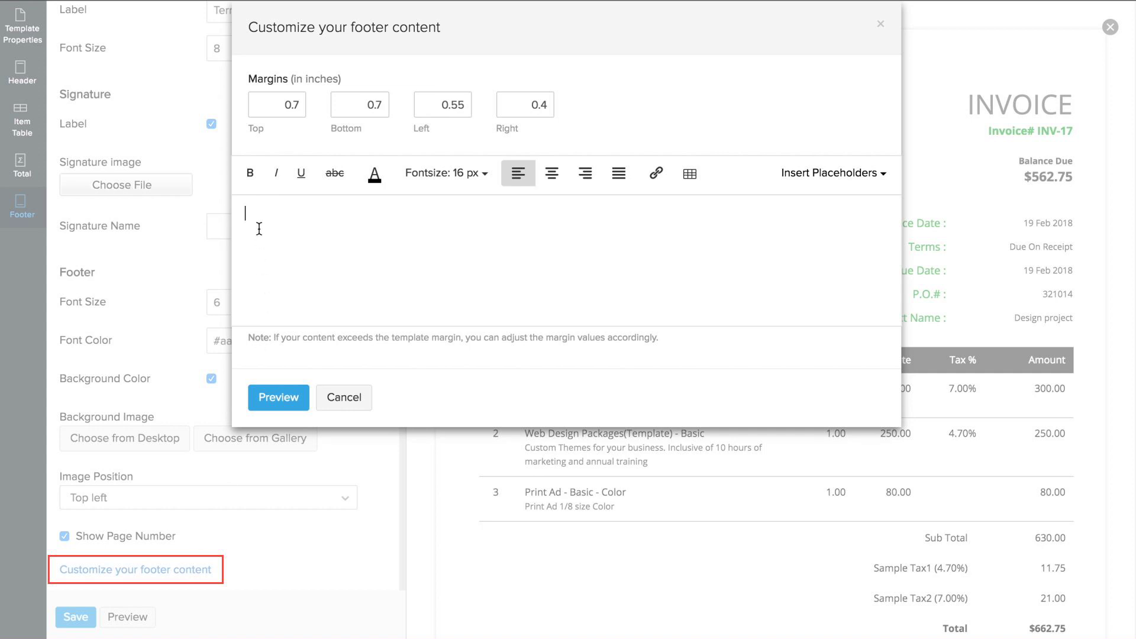
pyautogui.click(343, 397)
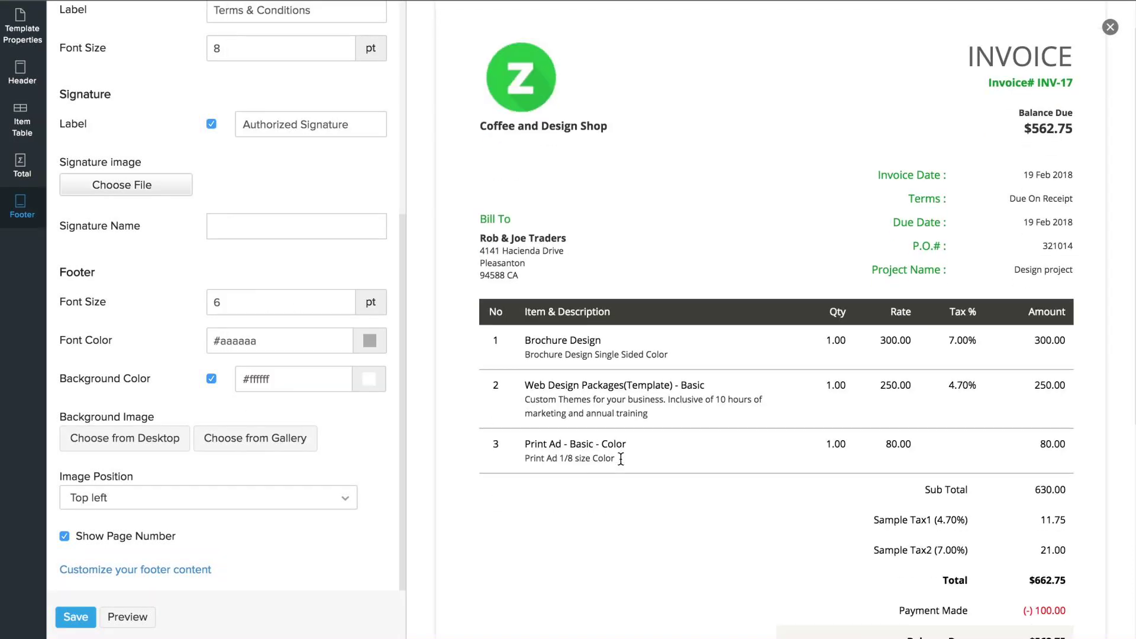
pyautogui.scroll(-3)
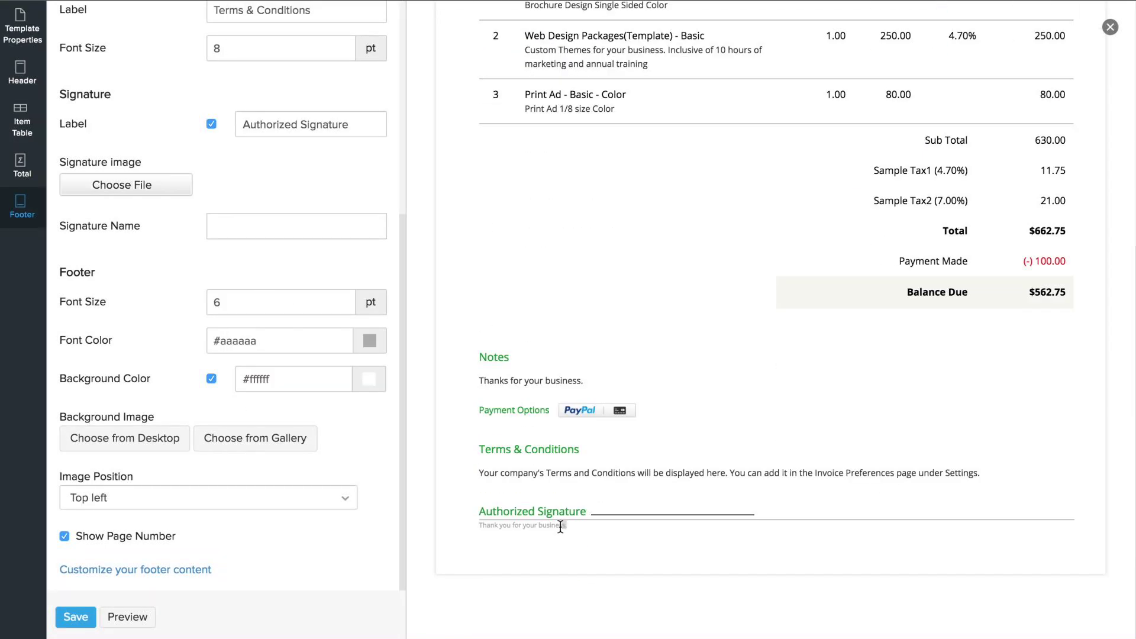
# Save the template as 'New Template' and return to the Dashboard
pyautogui.click(75, 616)
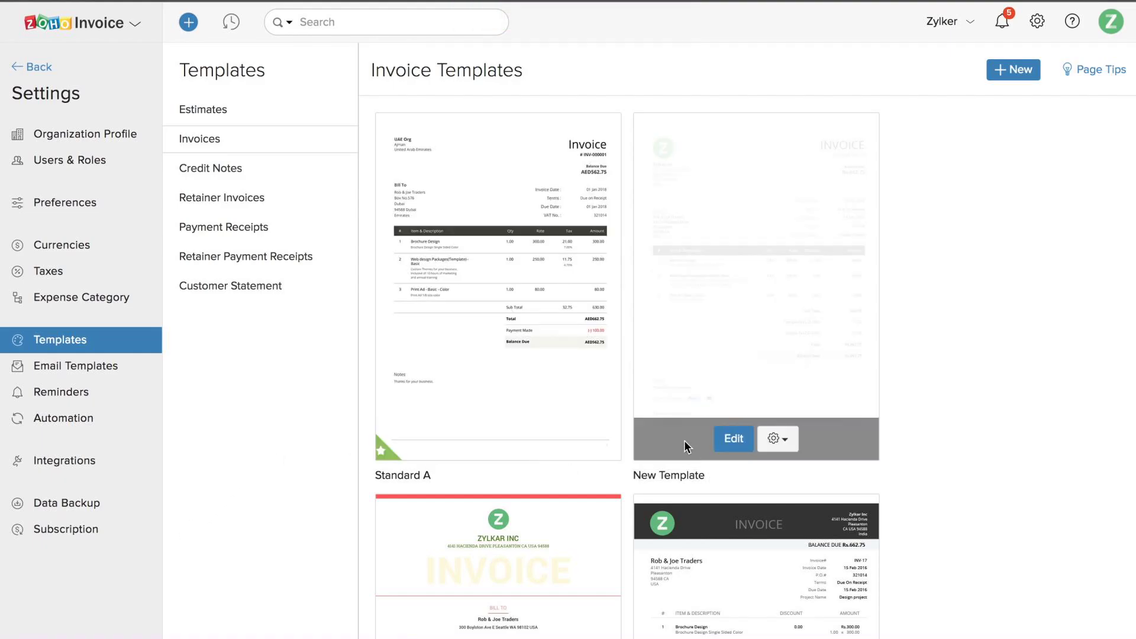
pyautogui.click(772, 437)
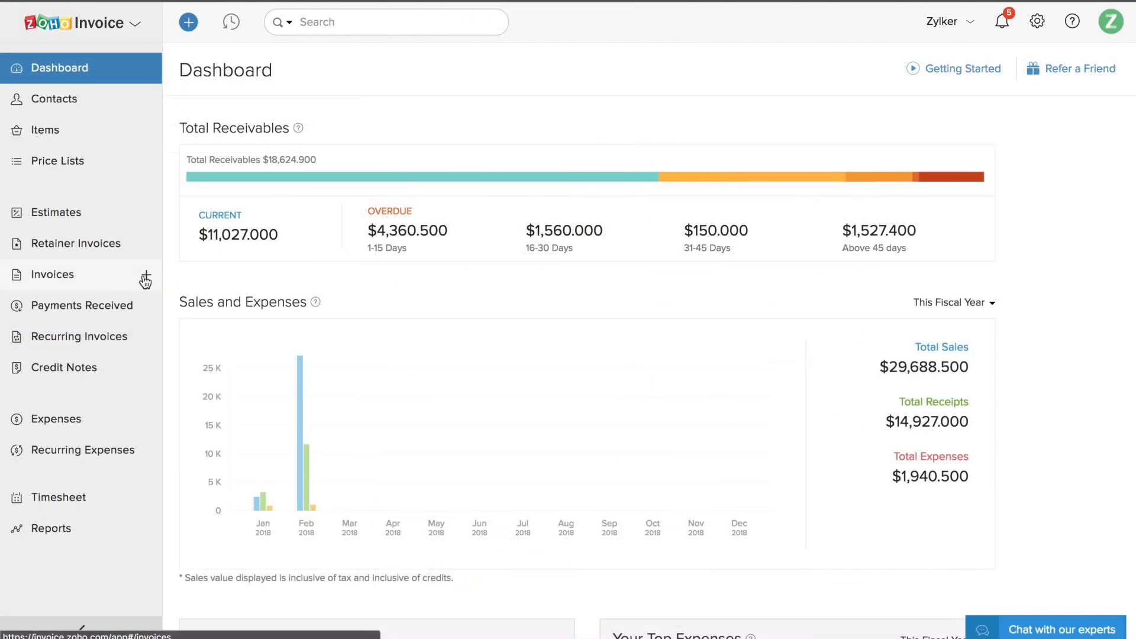
# Start a new invoice and confirm its Template field shows 'New Template'
pyautogui.click(144, 273)
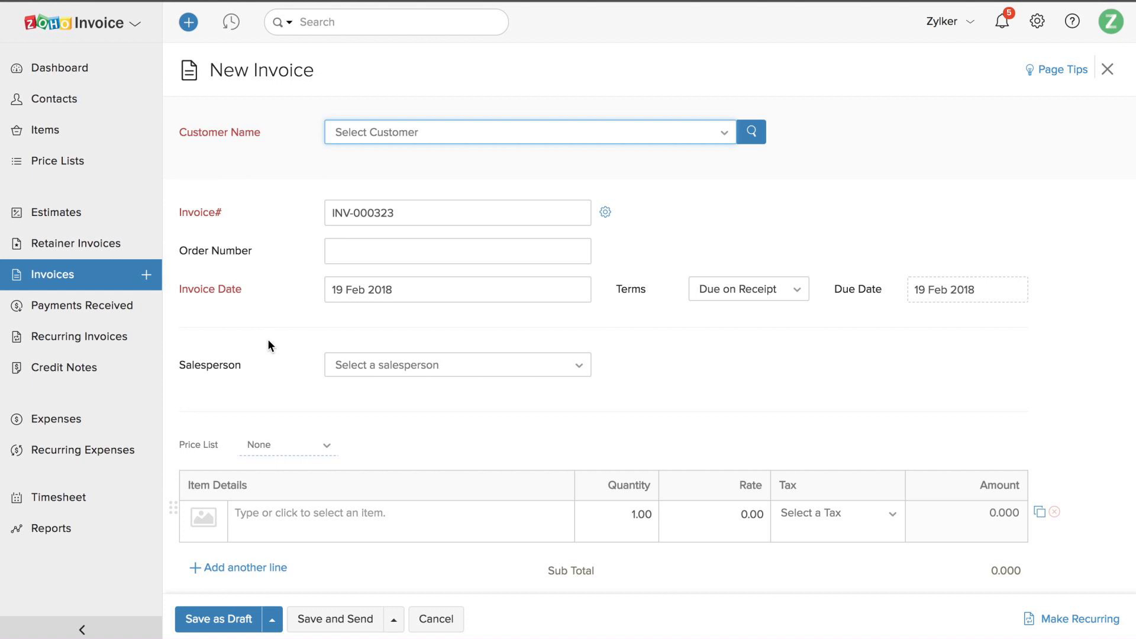
pyautogui.scroll(-3)
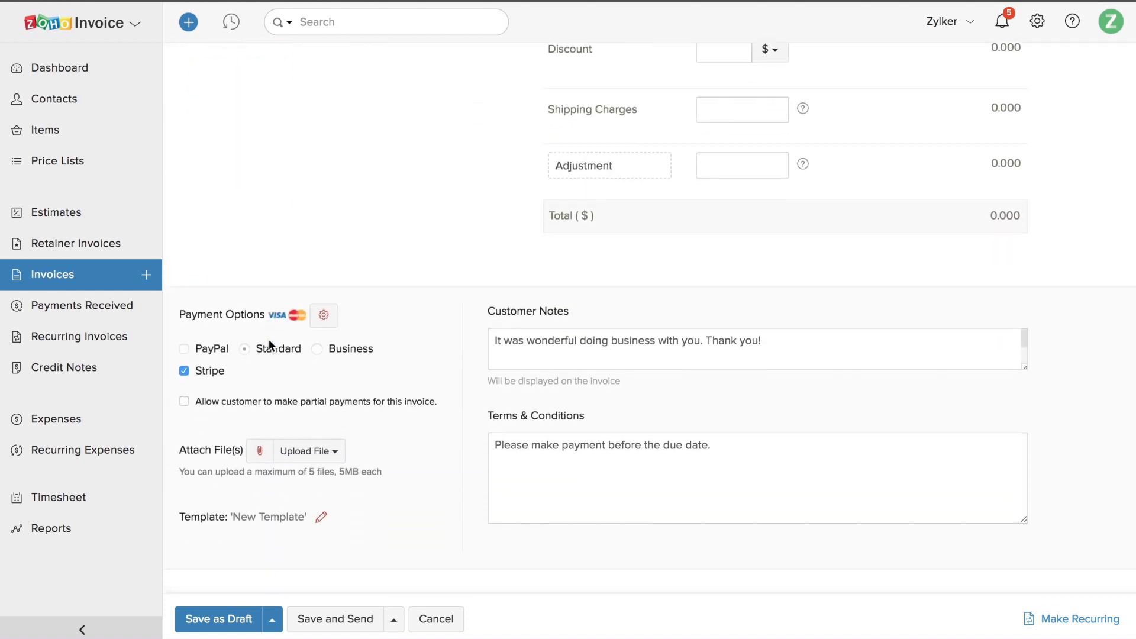
pyautogui.scroll(-3)
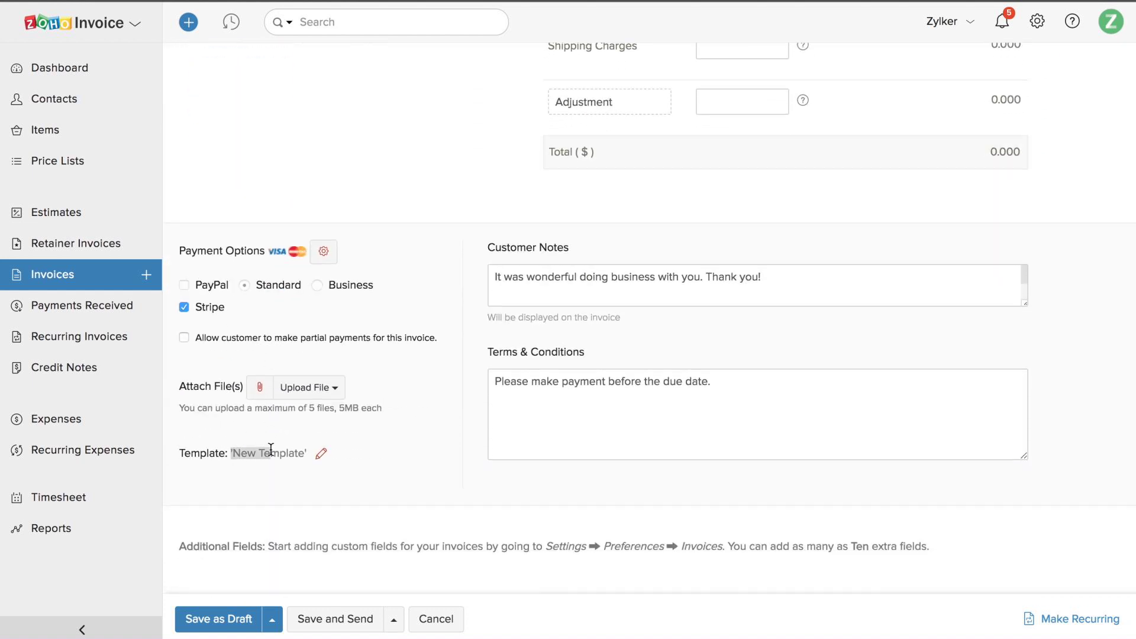